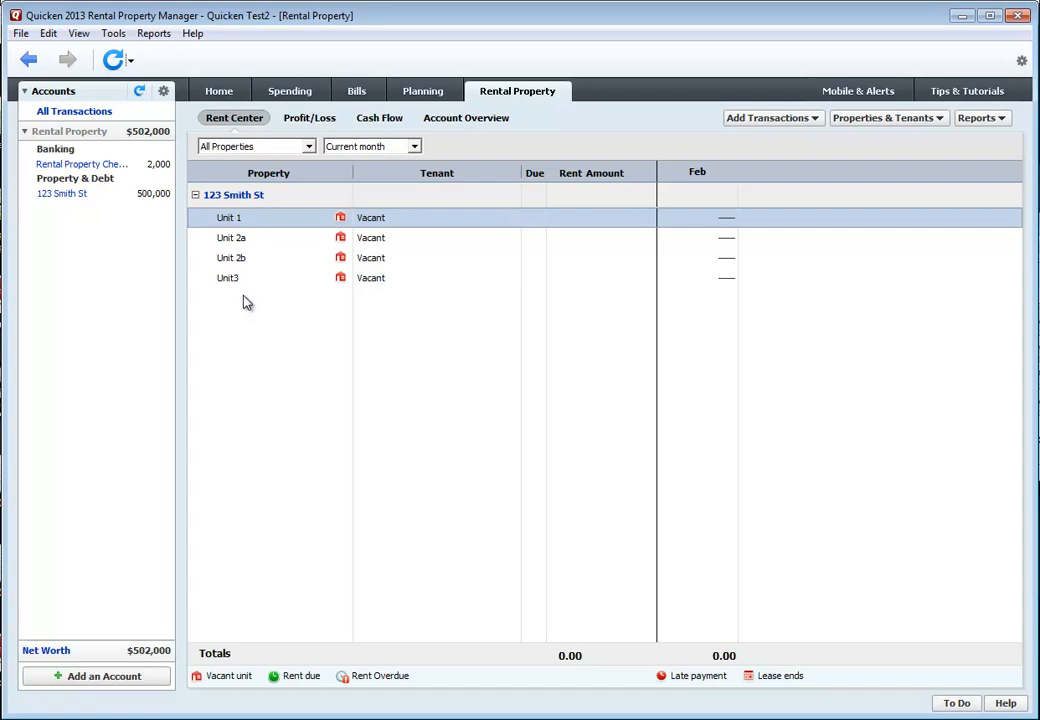
pyautogui.moveTo(408, 314)
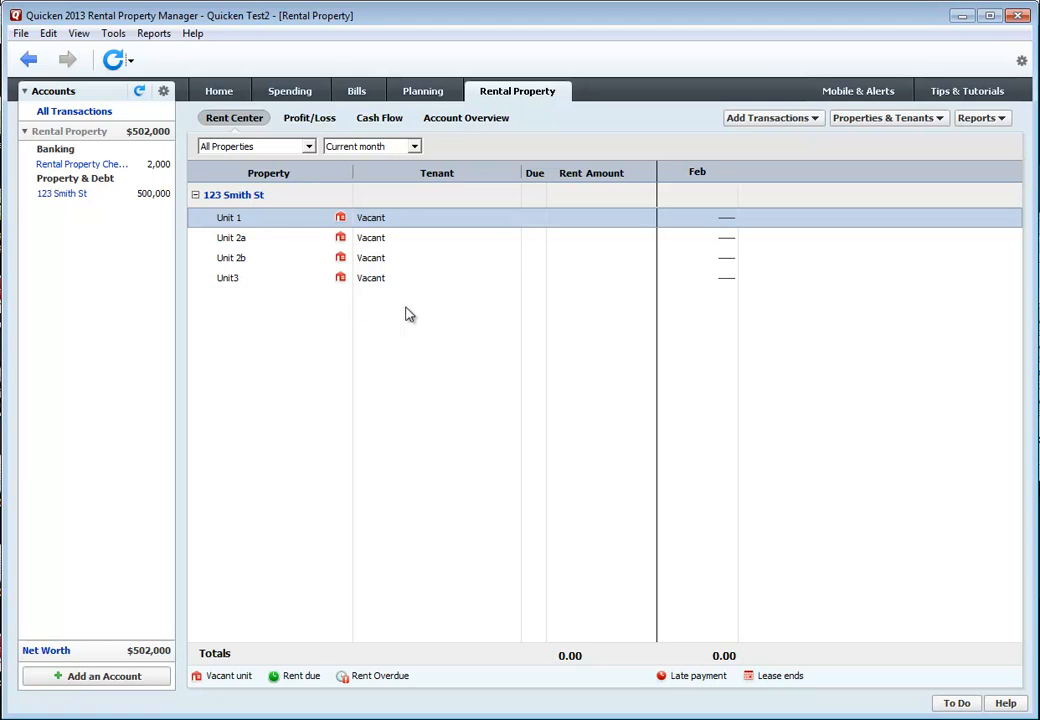
pyautogui.moveTo(46, 652)
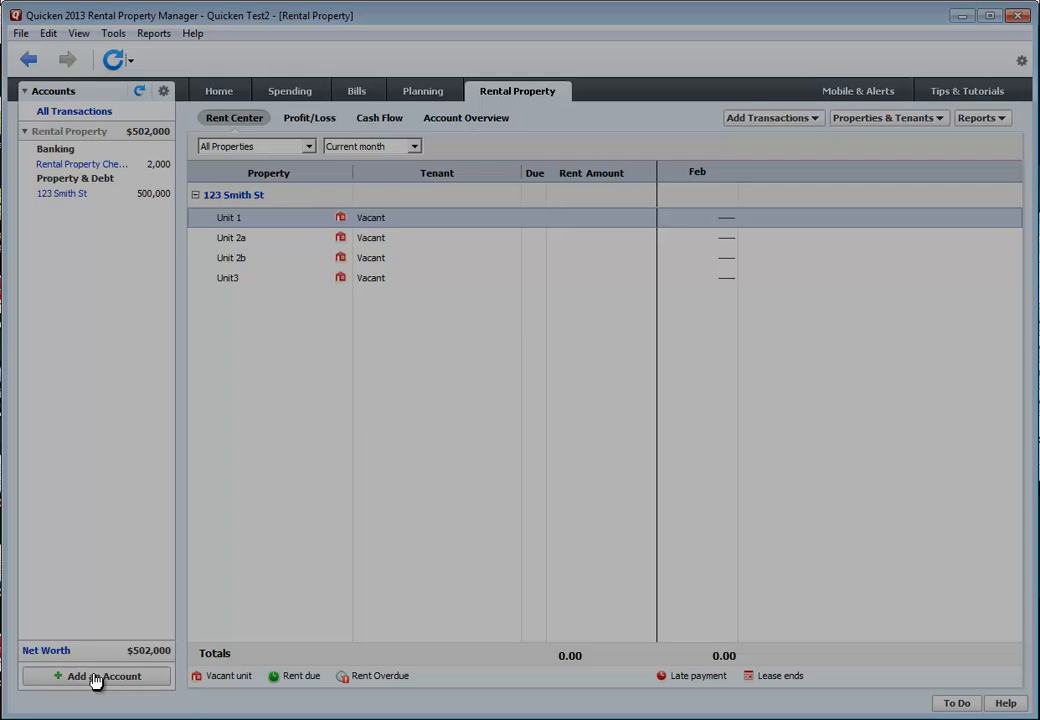
# - Begin a new Loan account and choose Bank of America as the provider
pyautogui.click(96, 676)
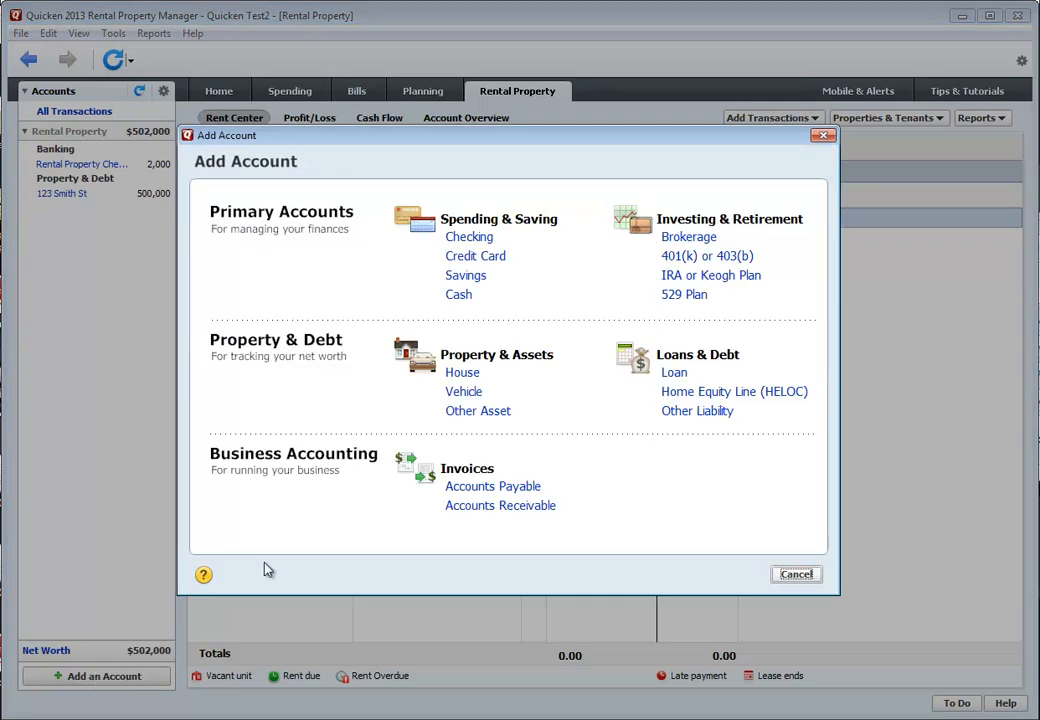
pyautogui.moveTo(674, 374)
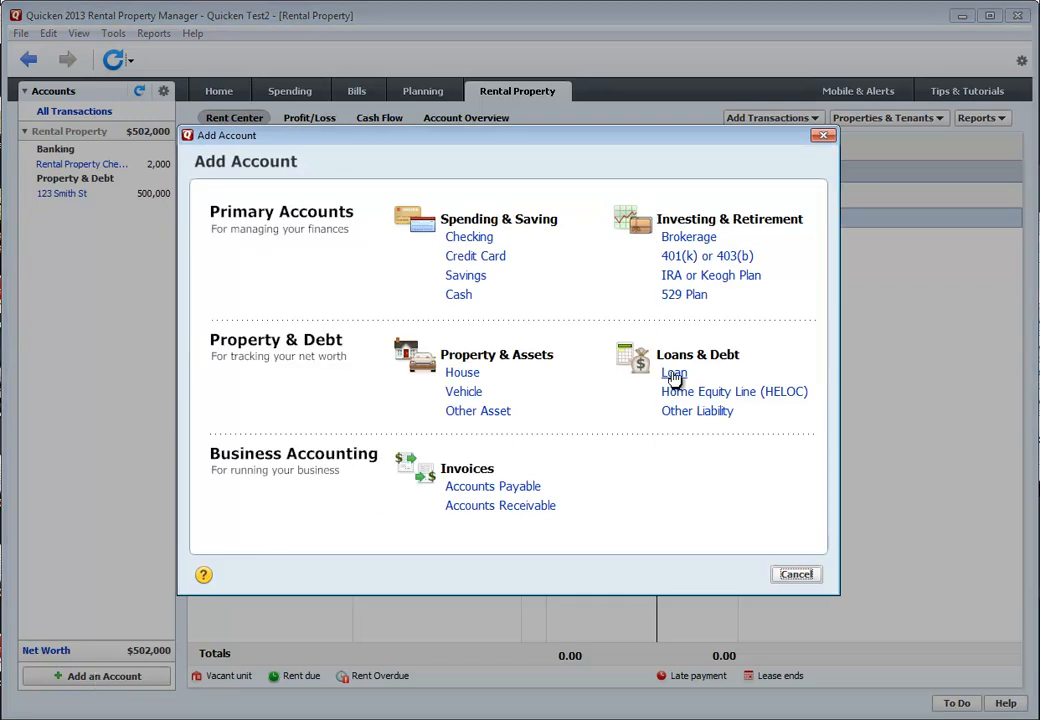
pyautogui.click(676, 372)
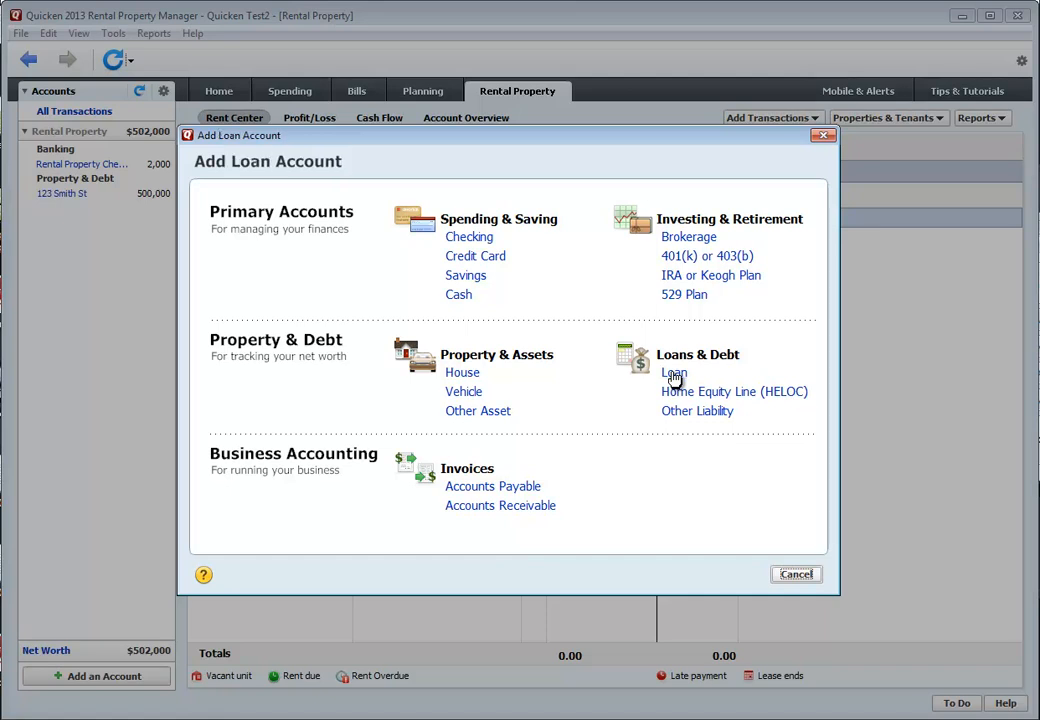
pyautogui.click(674, 372)
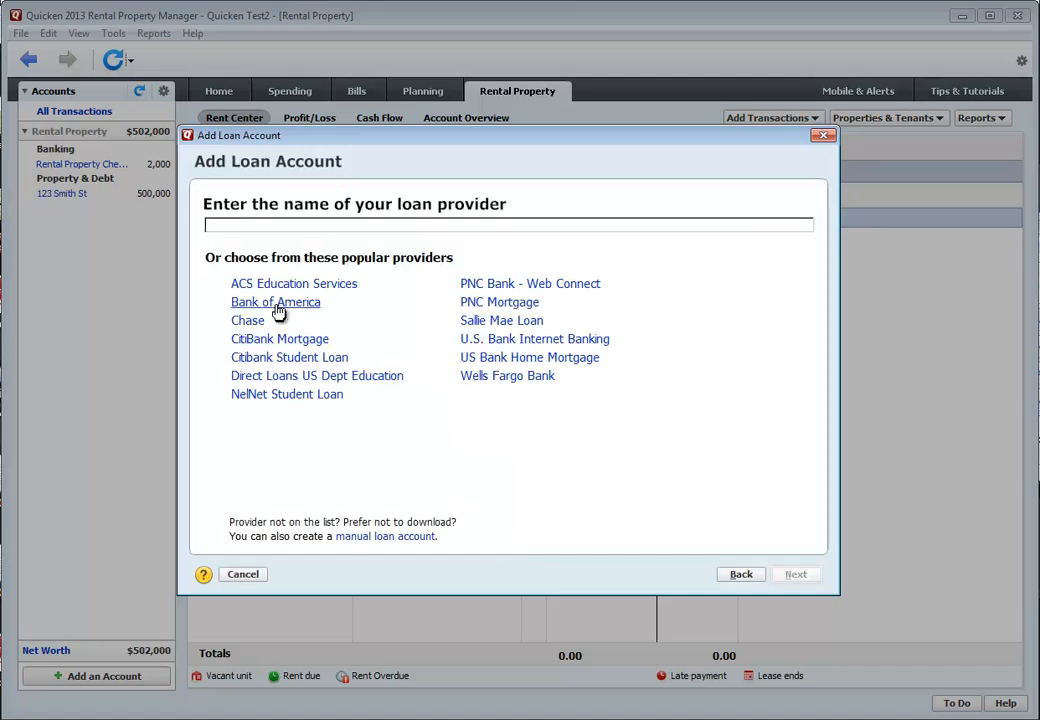
pyautogui.click(276, 302)
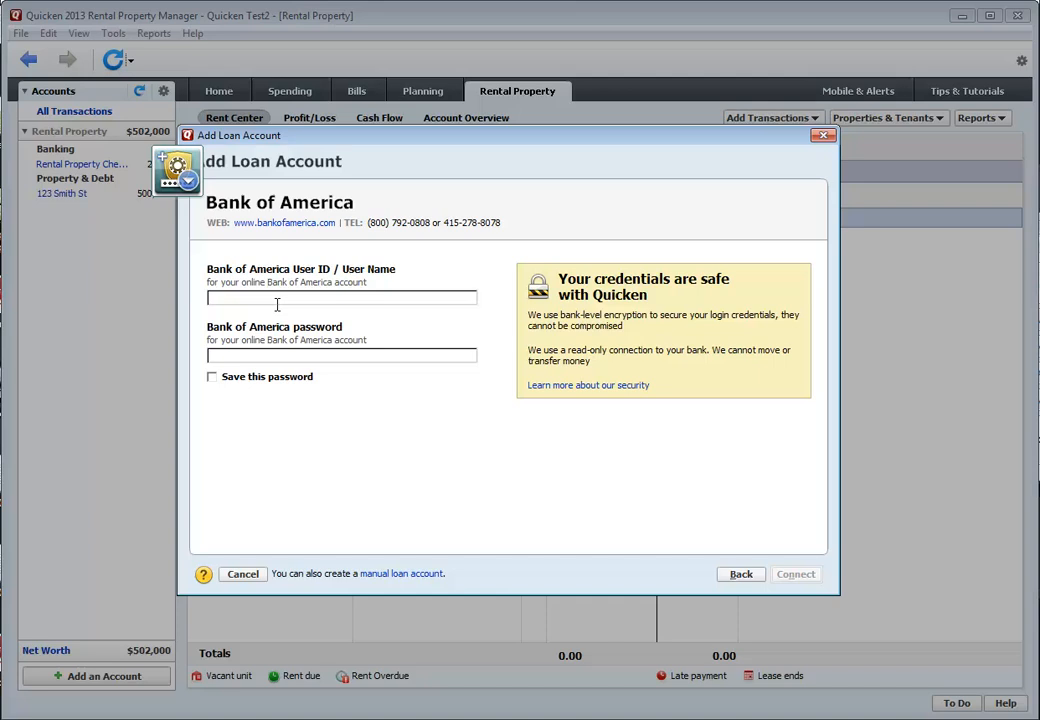
pyautogui.click(340, 296)
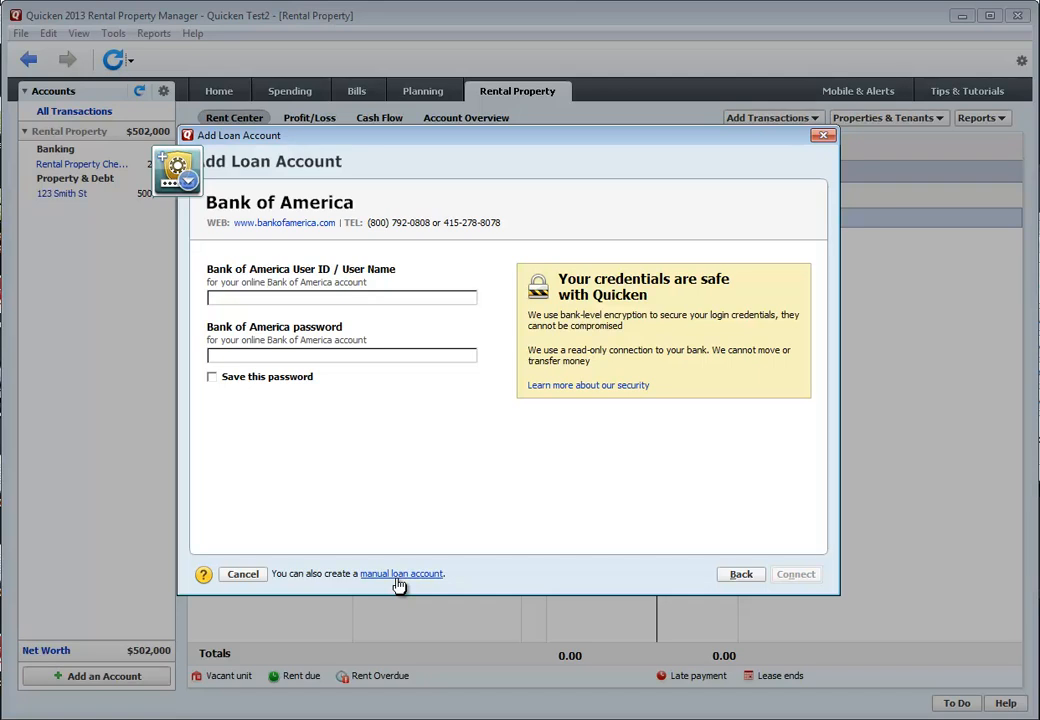
# - Switch to a manual loan named 123 Smith Mortgage with loan type Mortgage
pyautogui.click(400, 572)
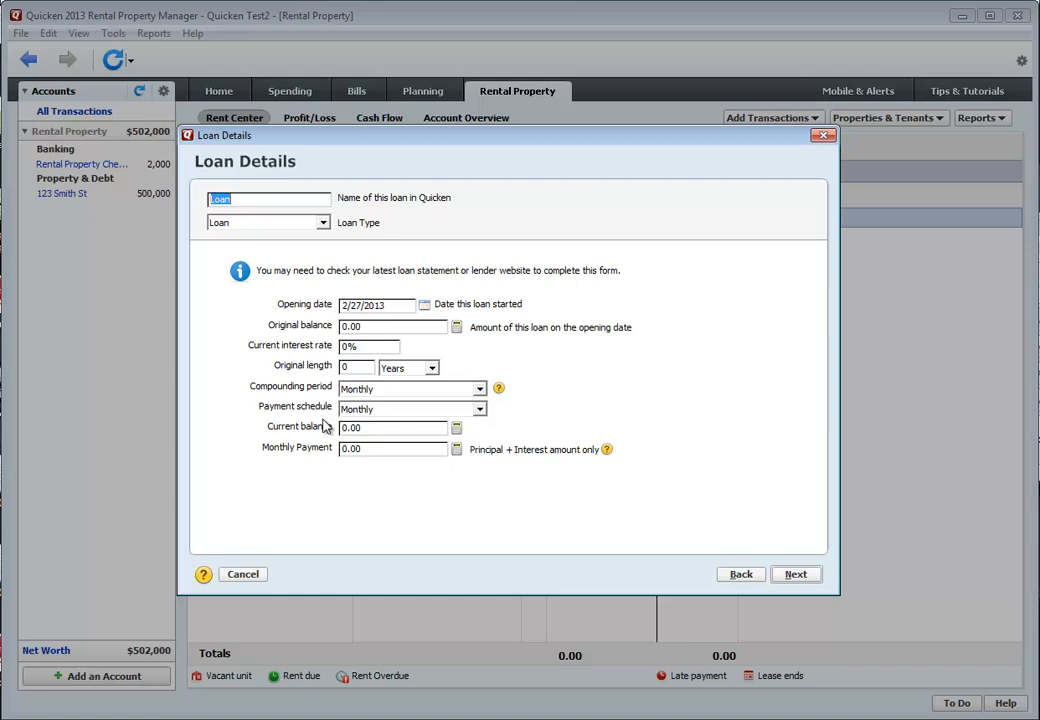
pyautogui.moveTo(270, 246)
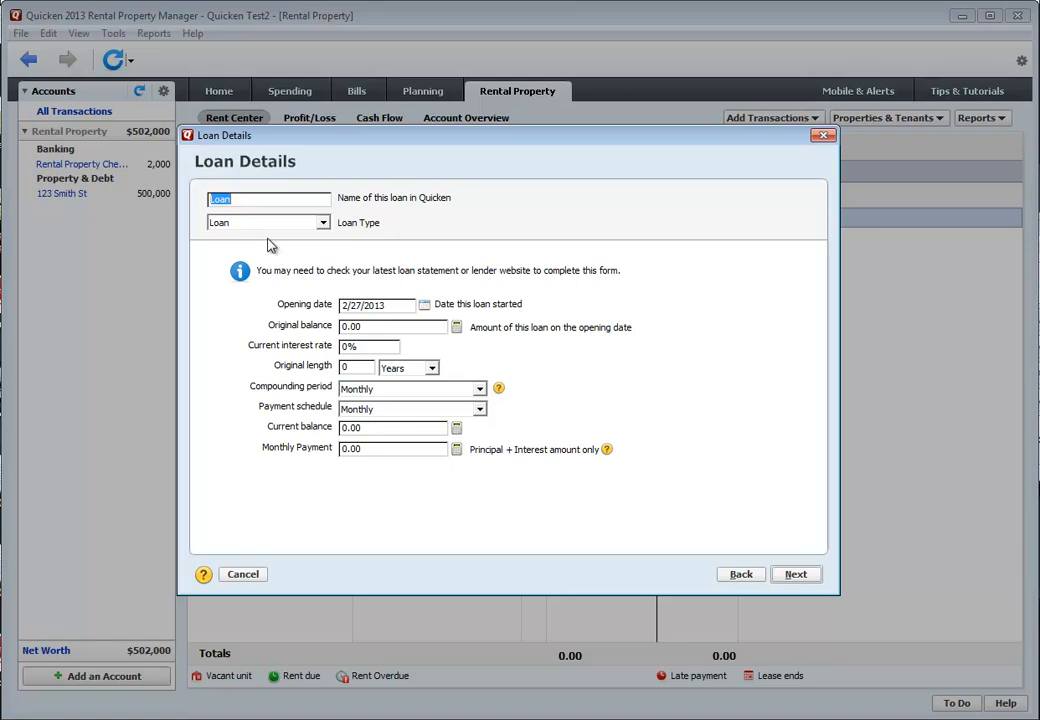
pyautogui.write('123 Smith Mort')
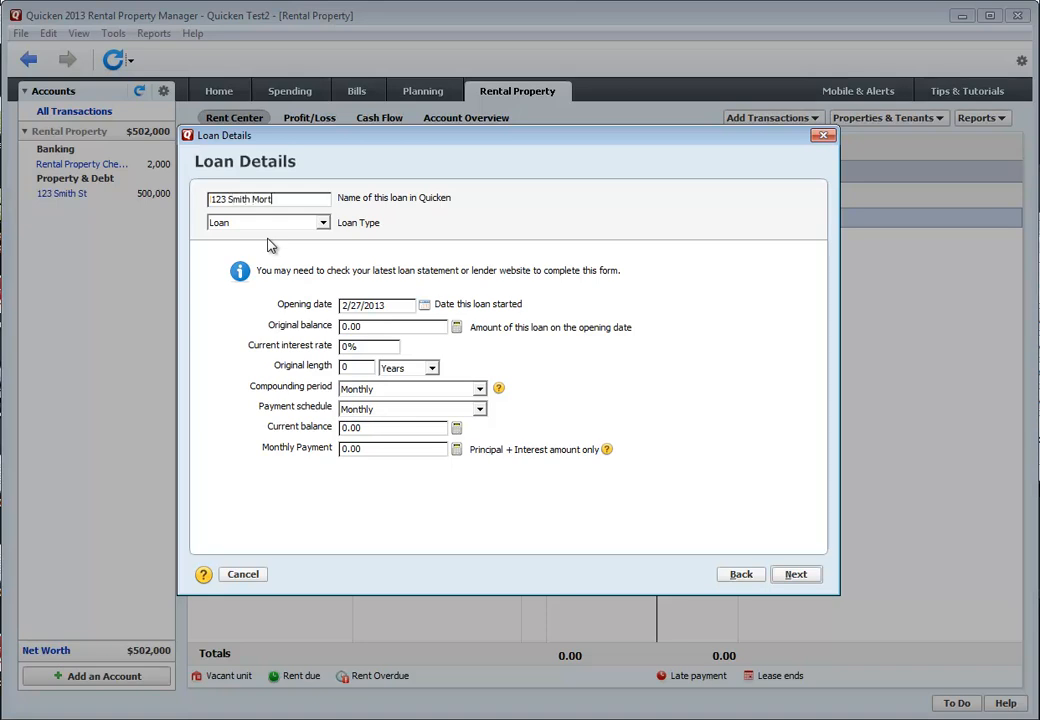
pyautogui.write('gage')
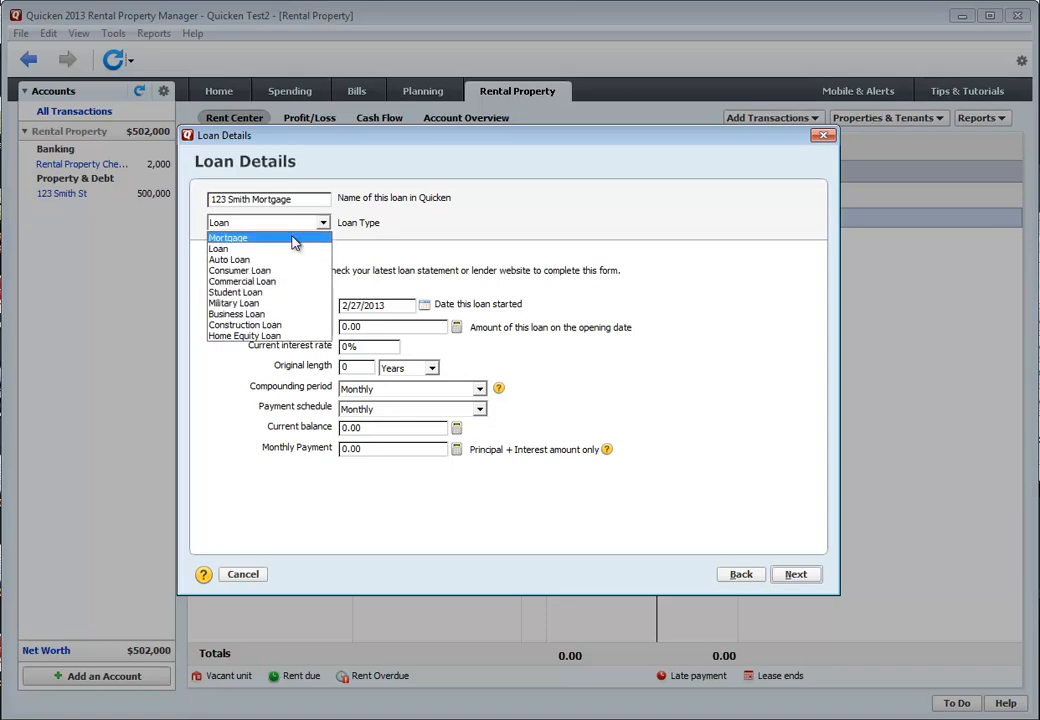
pyautogui.click(228, 236)
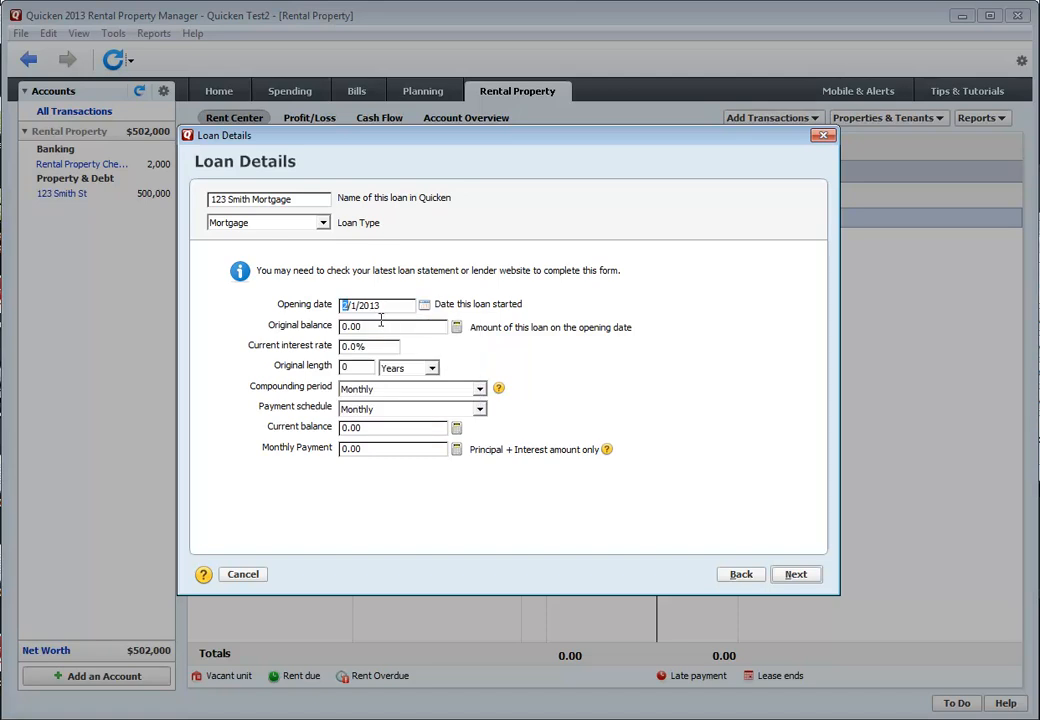
# - Enter original balance 375,000.00 and a 30-year loan length
pyautogui.write('3')
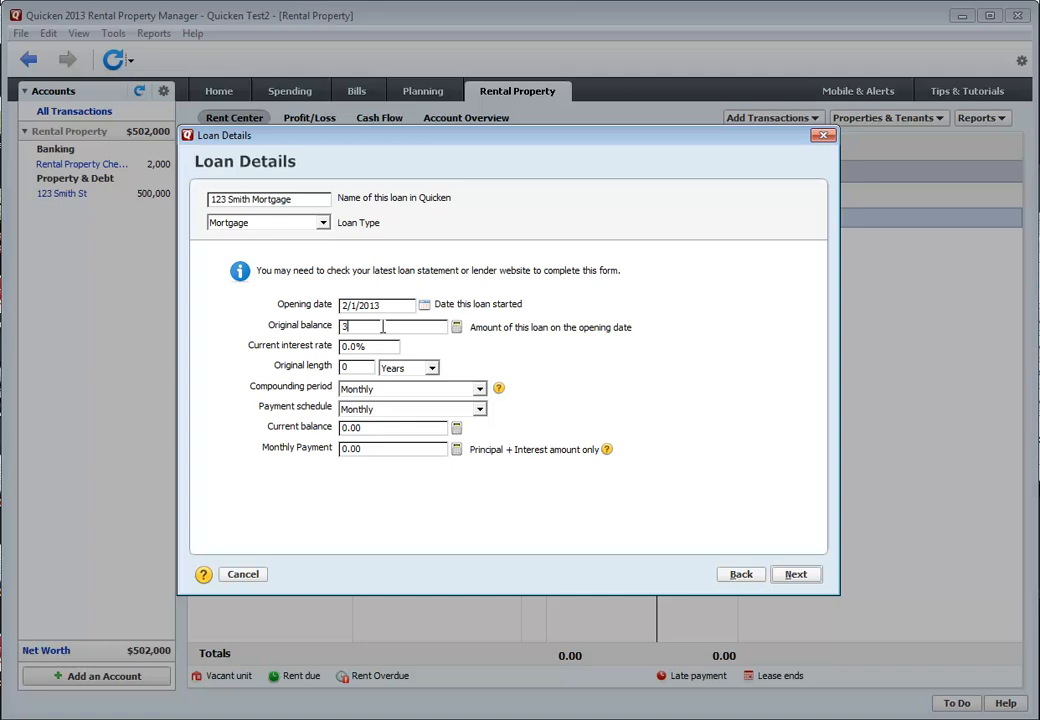
pyautogui.write('75')
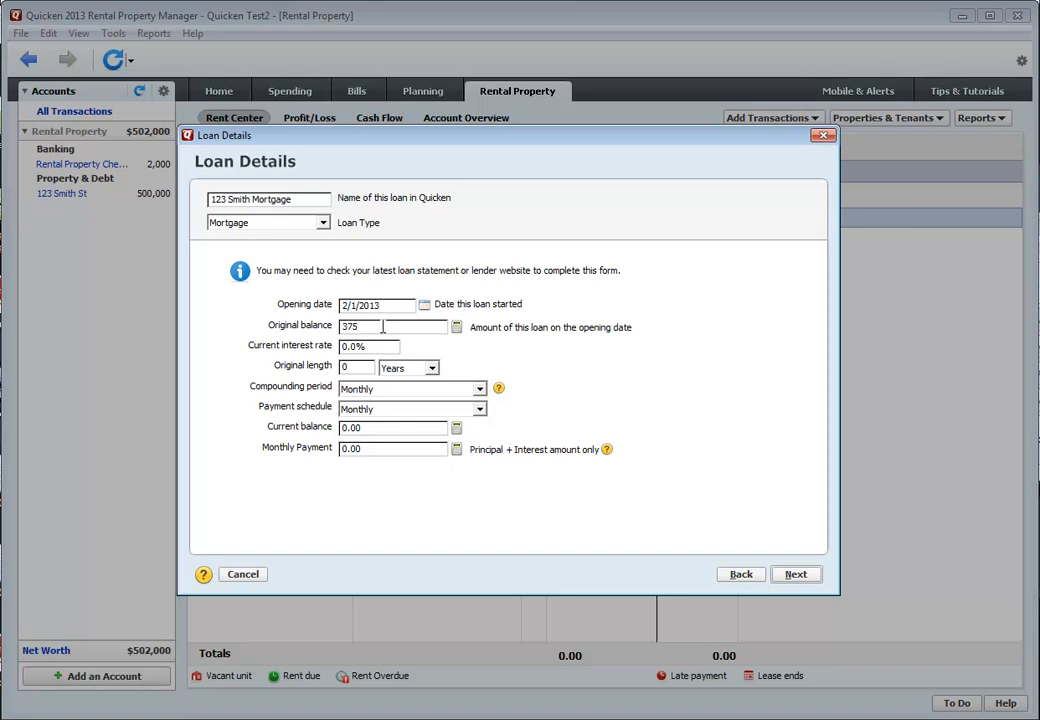
pyautogui.write('.00')
pyautogui.click(368, 346)
pyautogui.write('4.25')
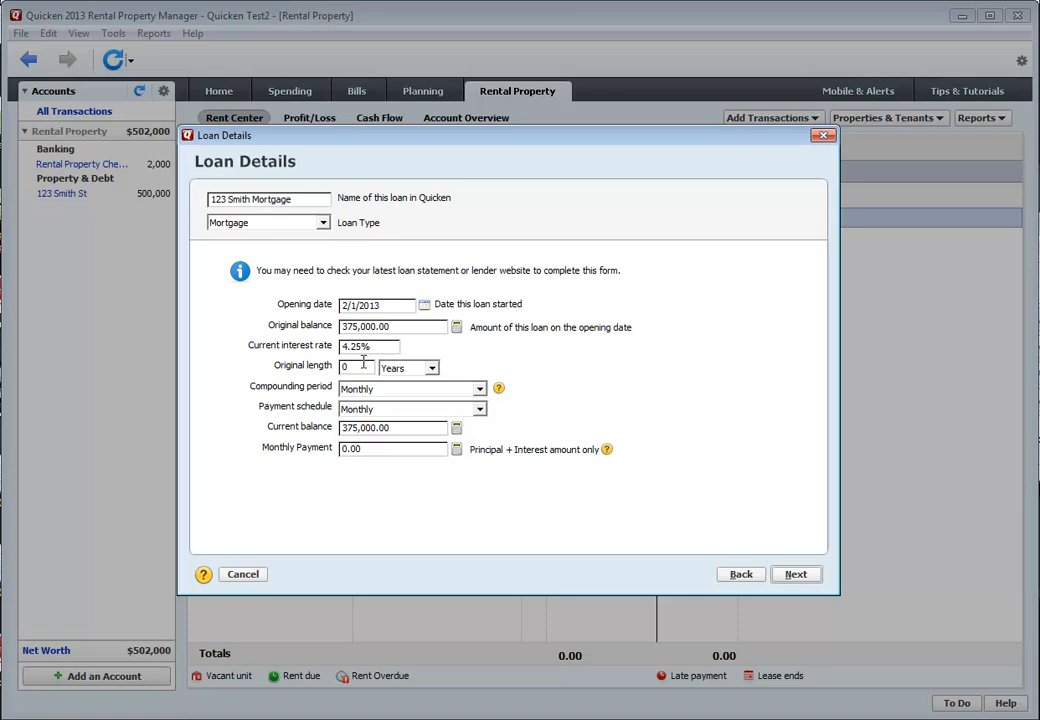
pyautogui.write('30')
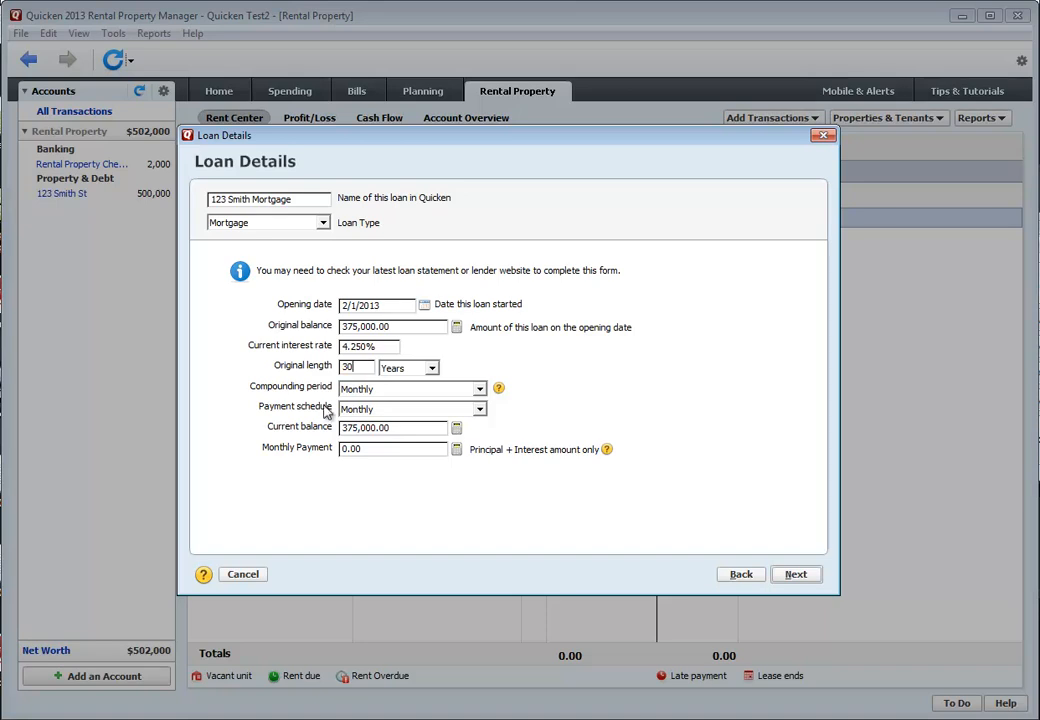
pyautogui.moveTo(368, 396)
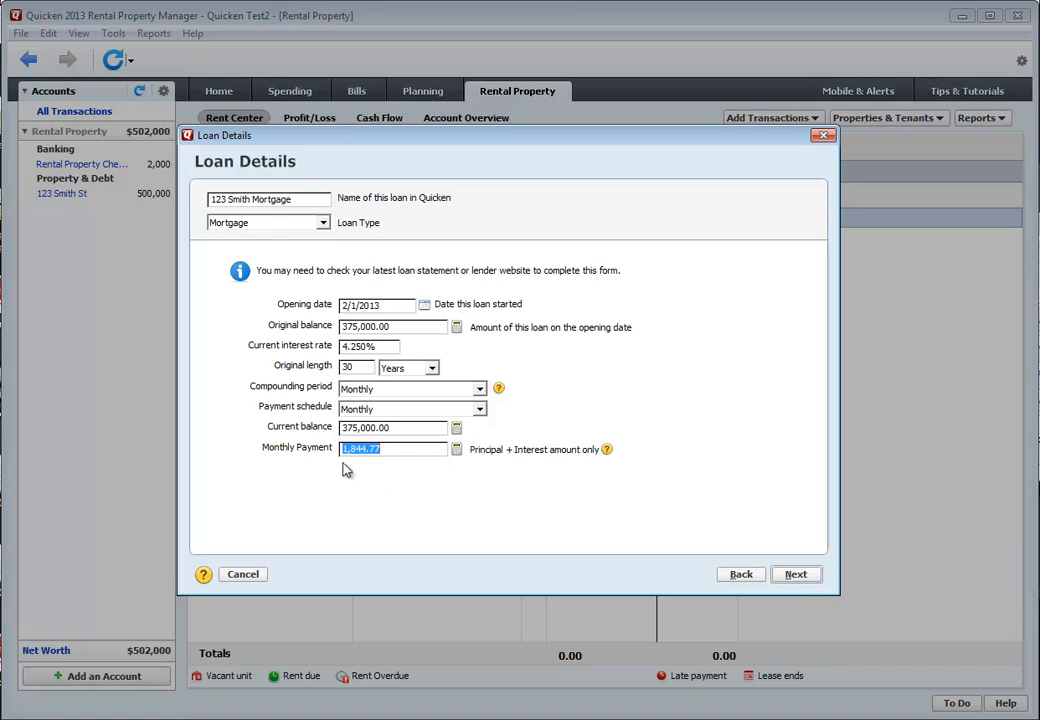
pyautogui.moveTo(500, 470)
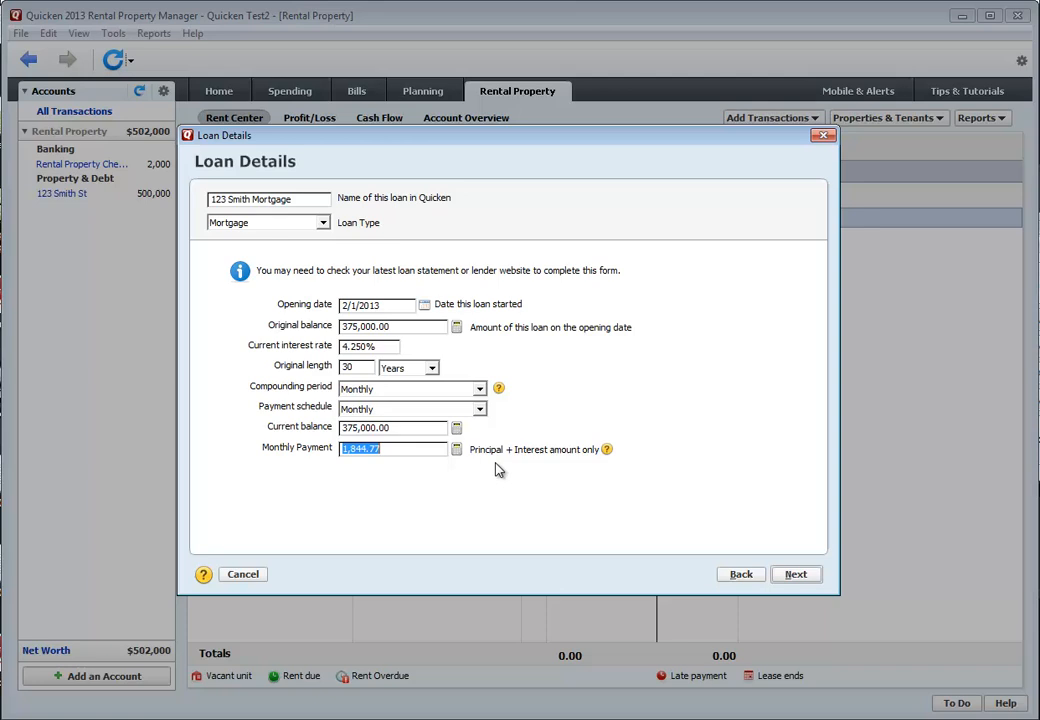
pyautogui.moveTo(518, 464)
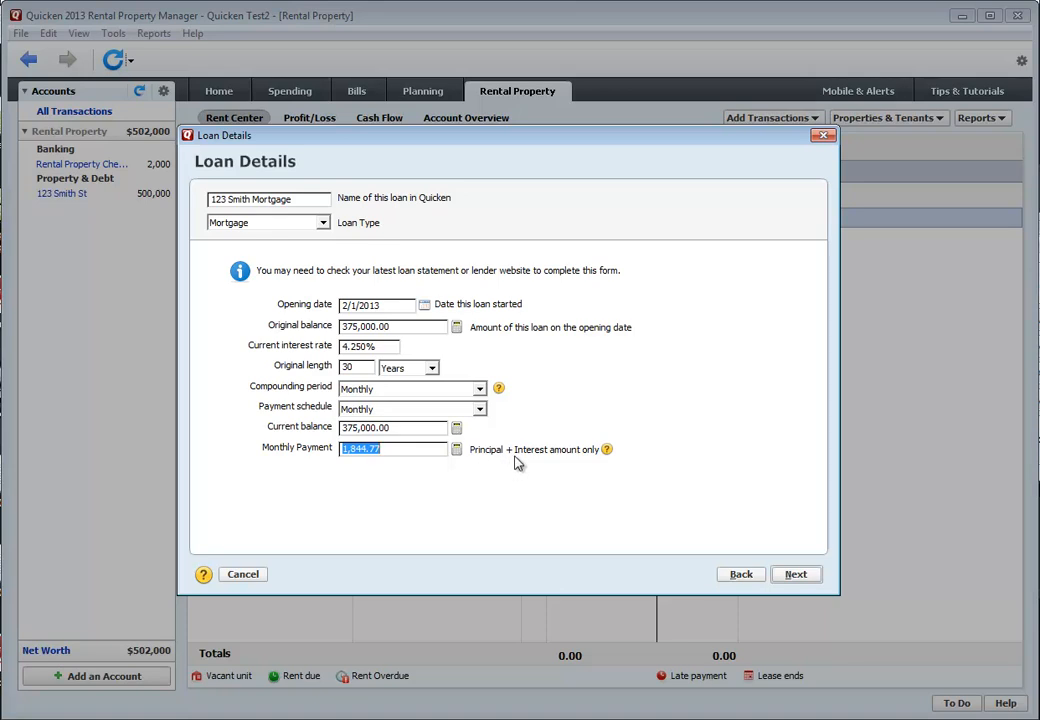
pyautogui.moveTo(644, 538)
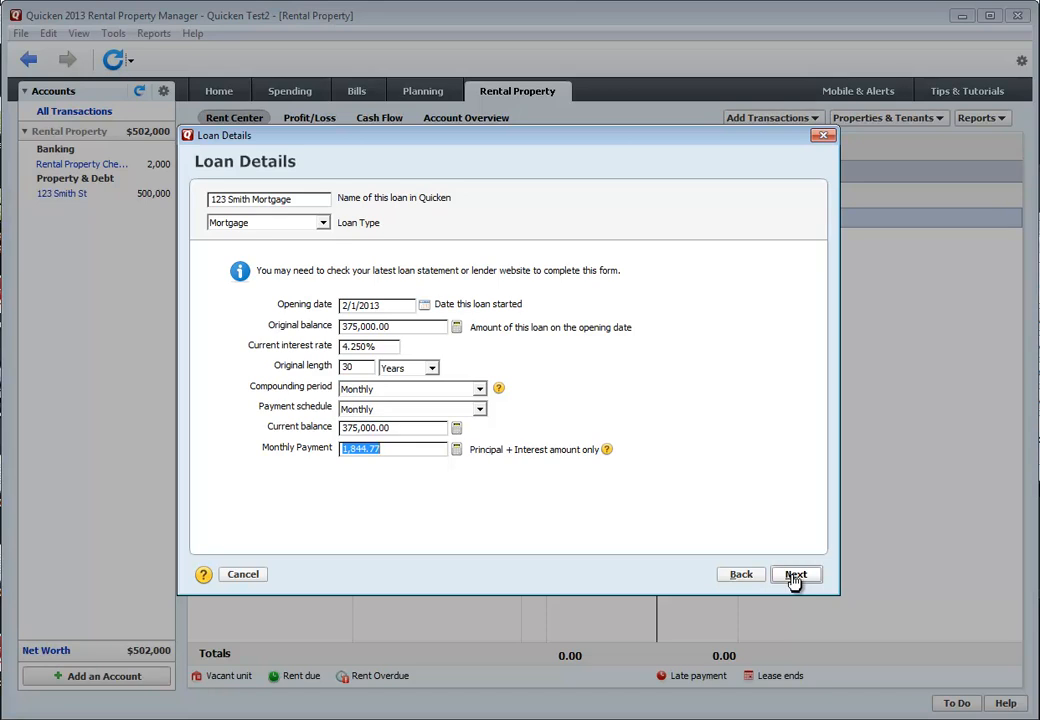
# - Save the loan details and leave the payment's Other amount at 0.00, total 1,844.77
pyautogui.click(796, 574)
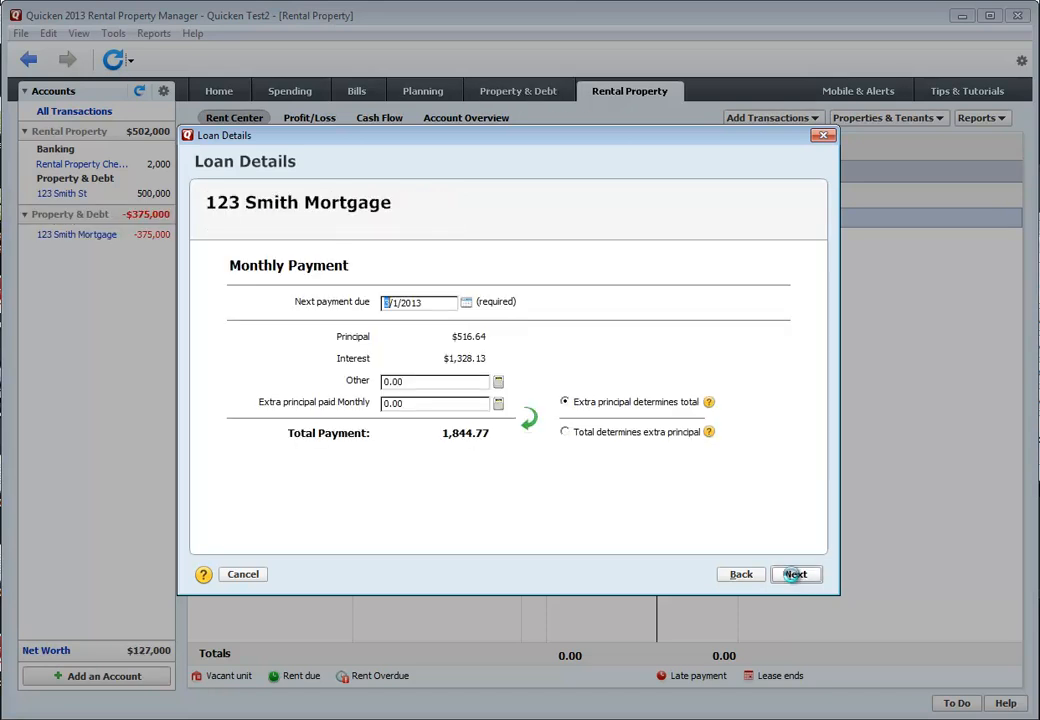
pyautogui.moveTo(538, 448)
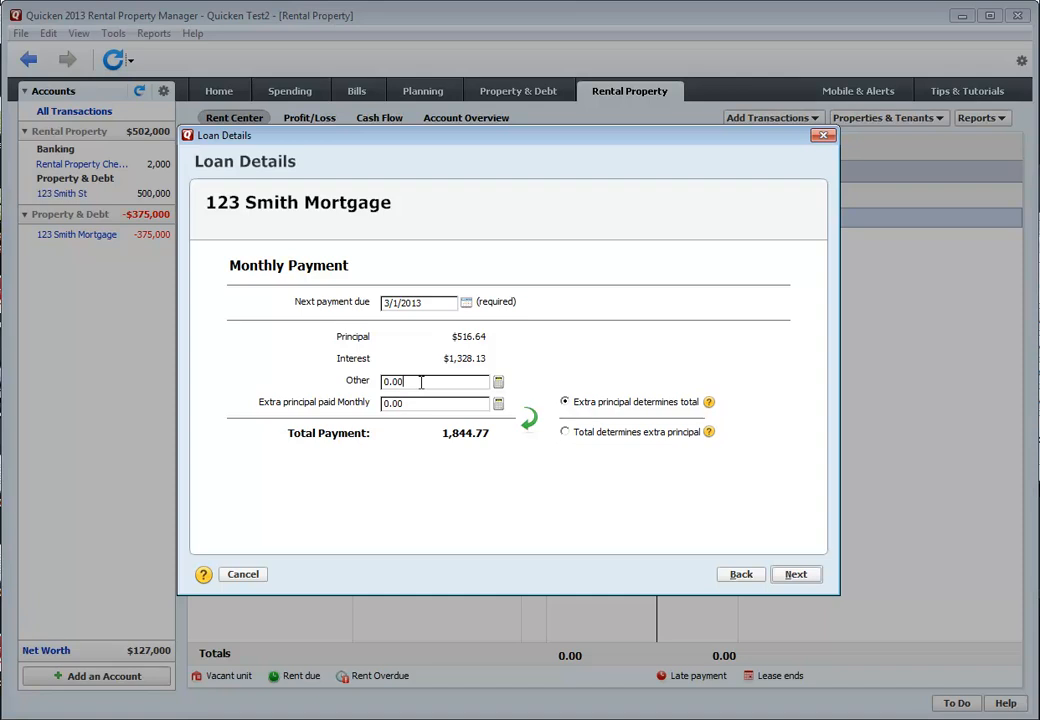
pyautogui.click(432, 380)
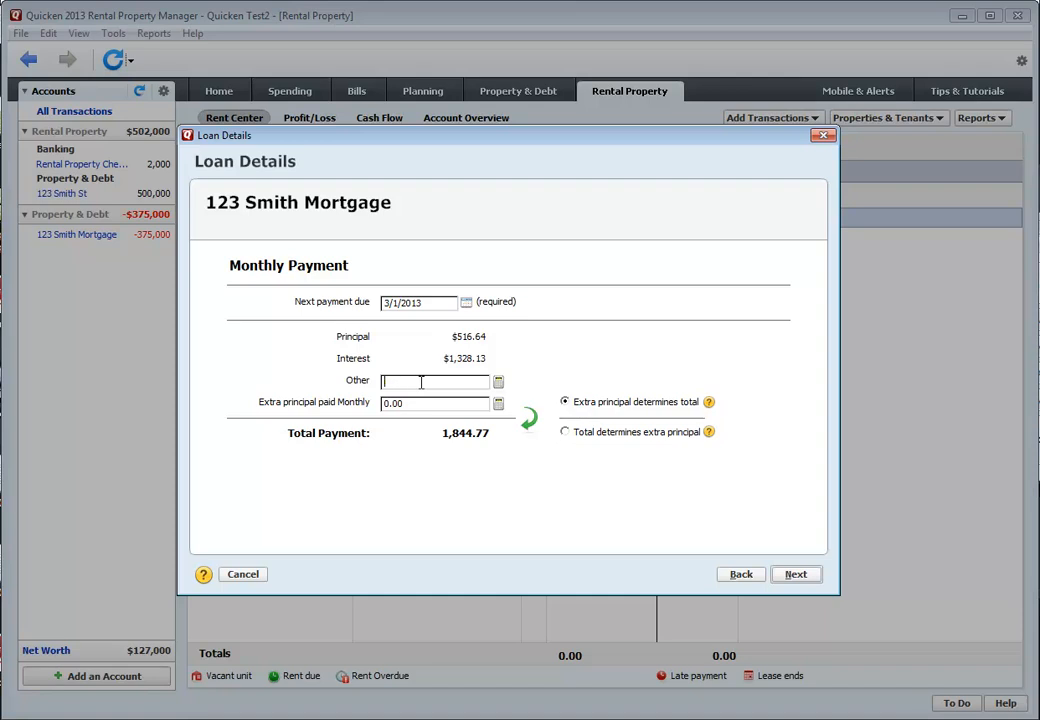
pyautogui.write('23')
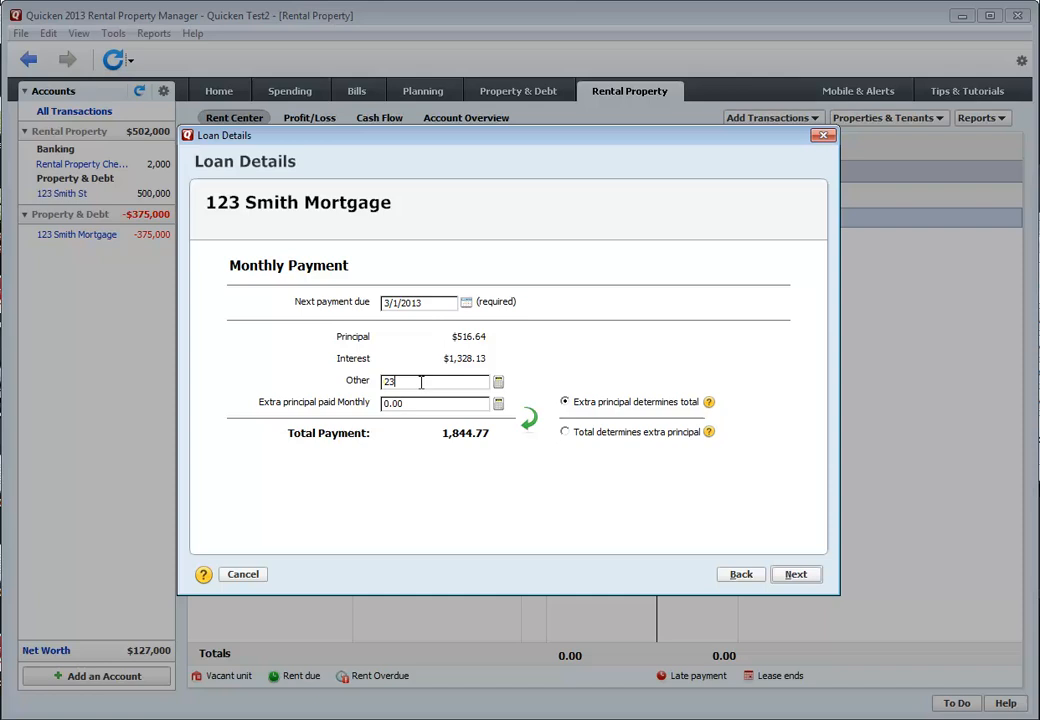
pyautogui.write('234.15')
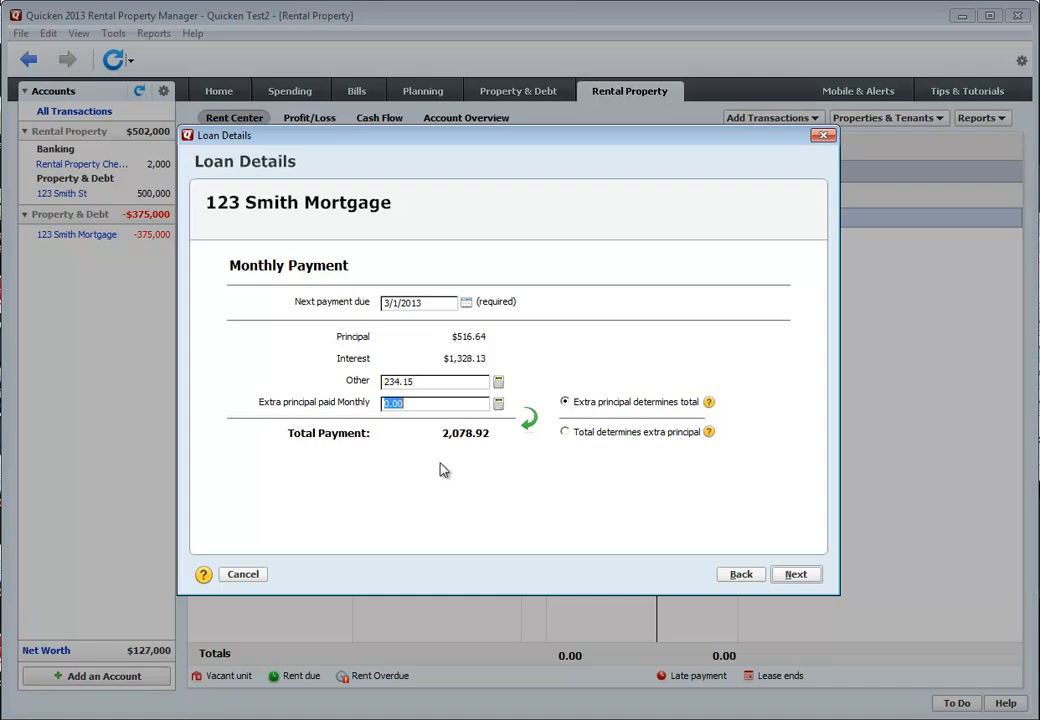
pyautogui.moveTo(470, 448)
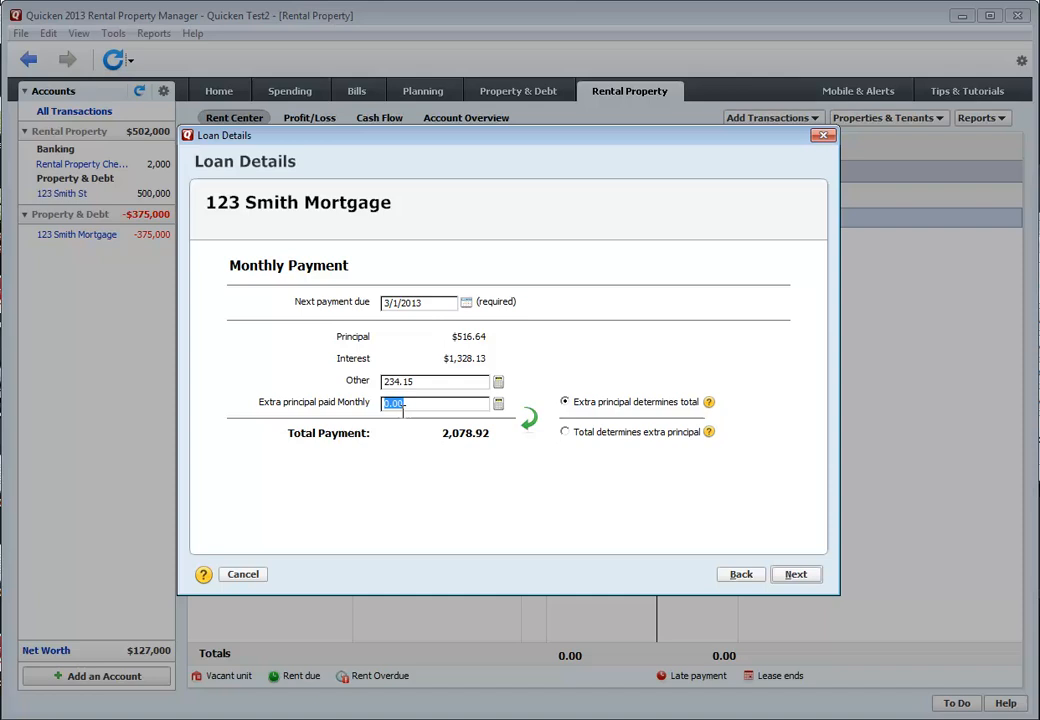
pyautogui.click(434, 380)
pyautogui.write('0')
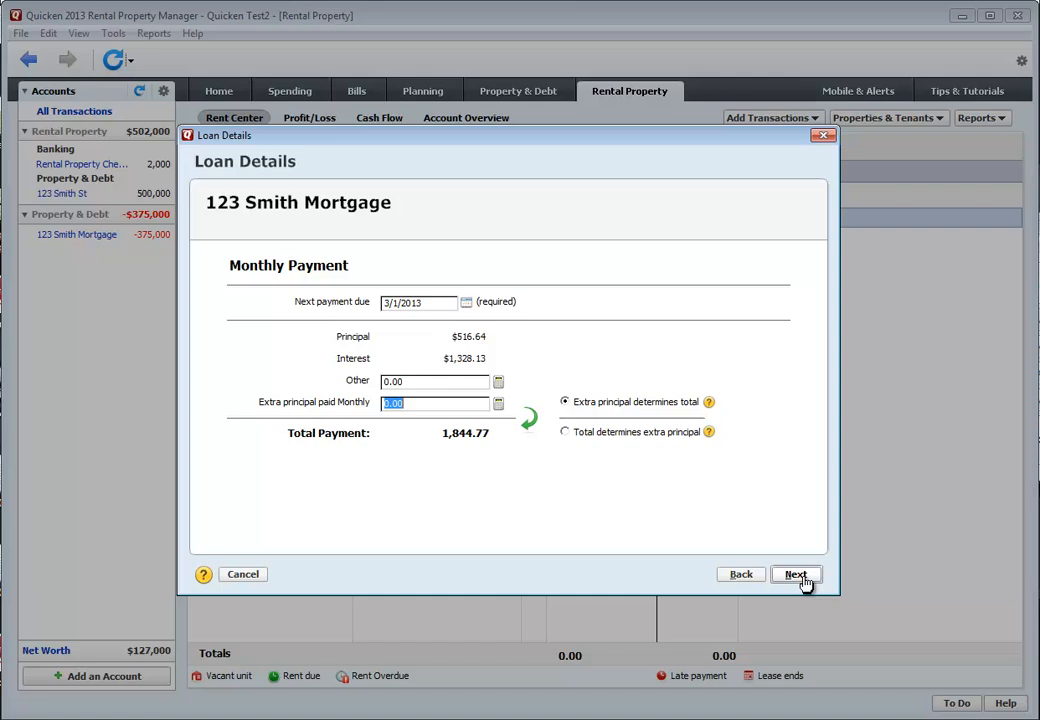
# - Continue through to the loan reminder step with automatic register entry left off
pyautogui.click(796, 572)
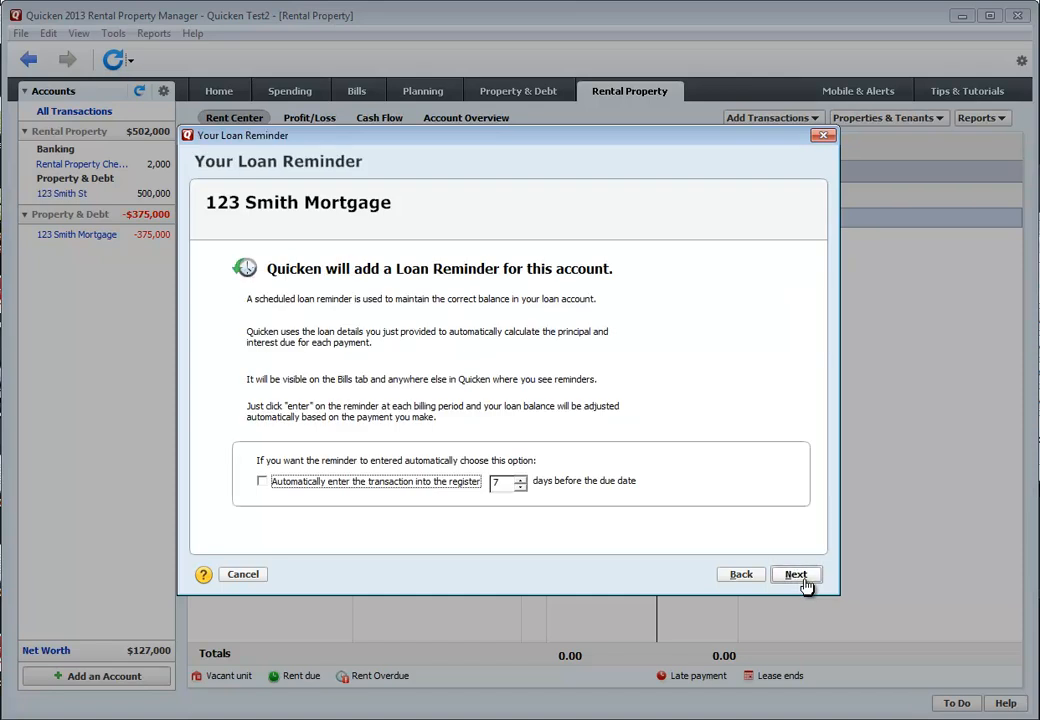
pyautogui.moveTo(604, 504)
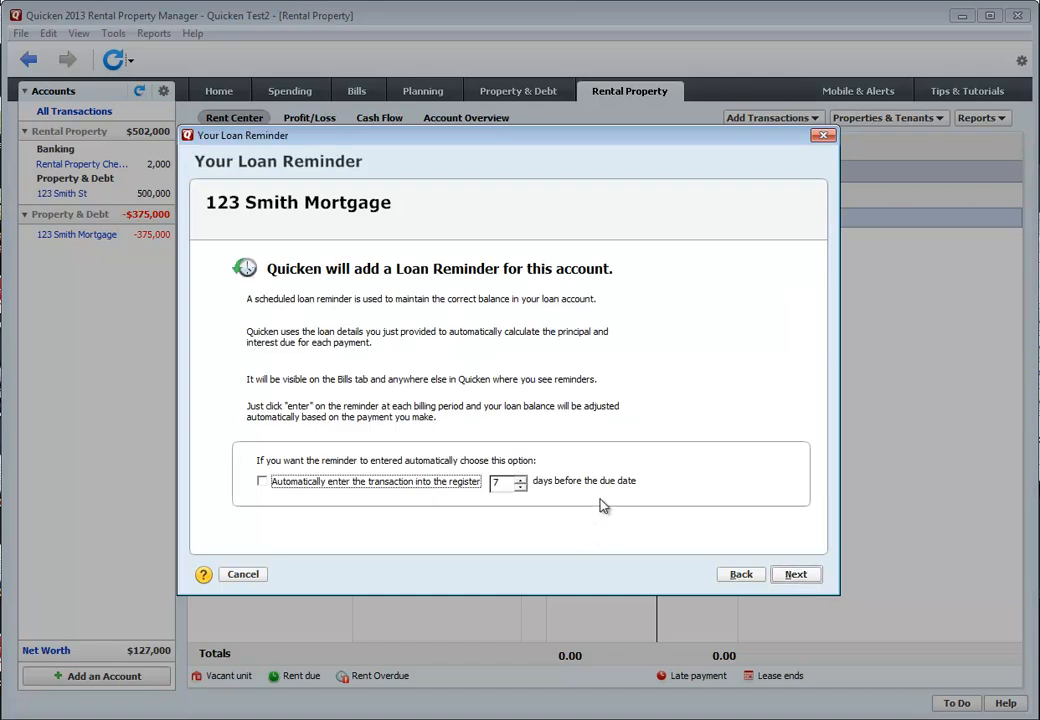
pyautogui.moveTo(330, 520)
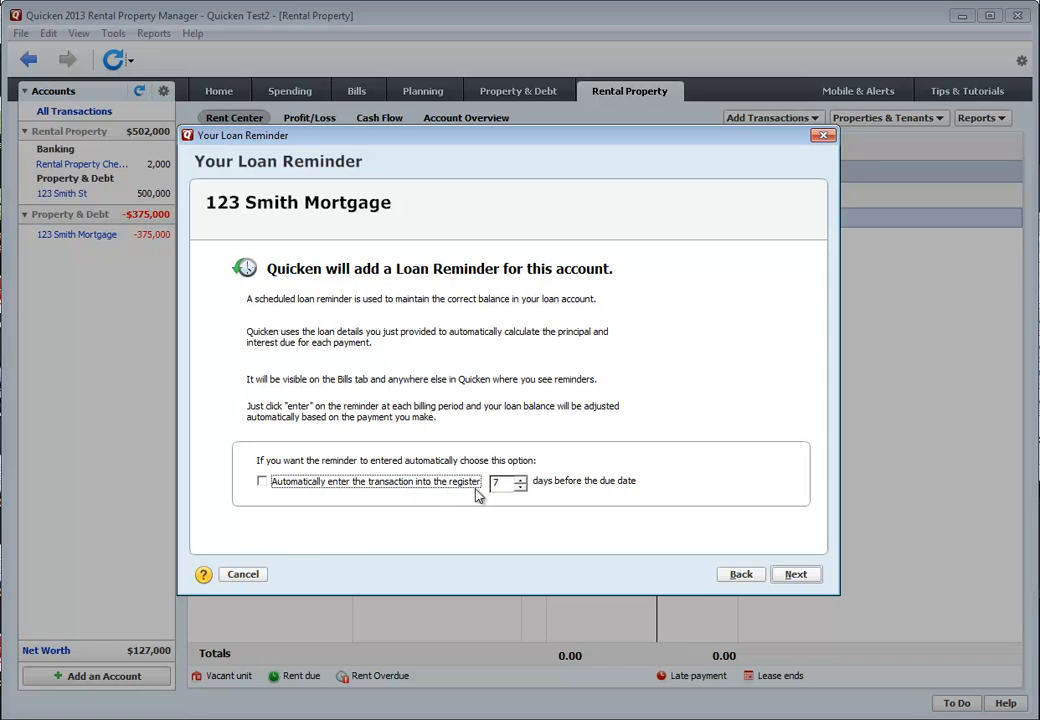
pyautogui.moveTo(356, 504)
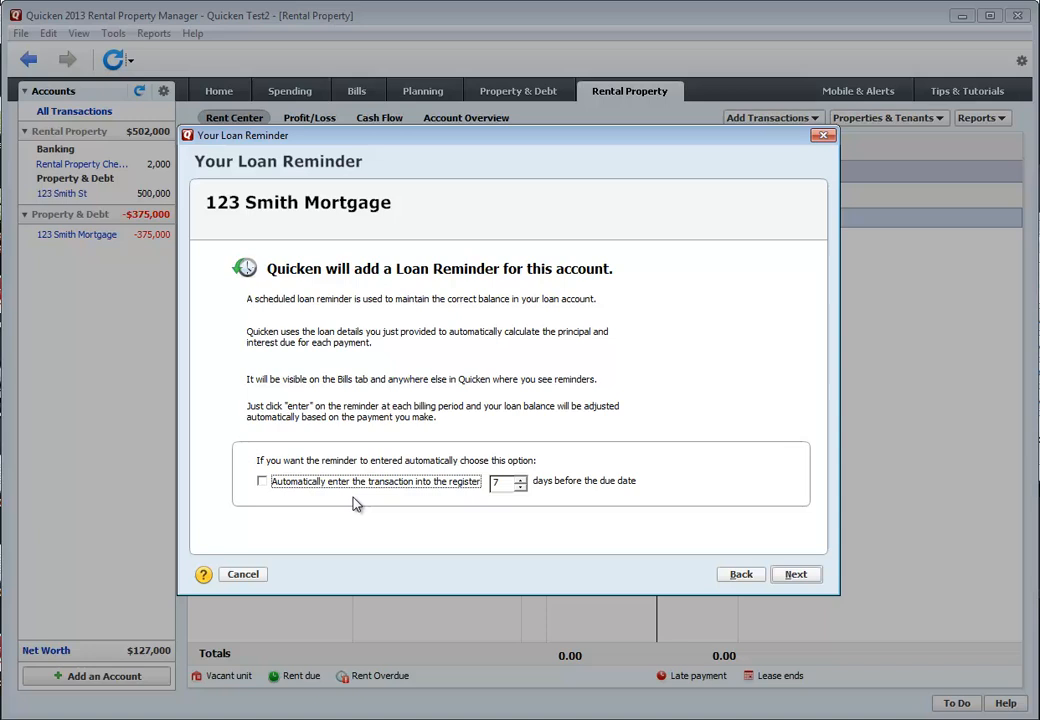
pyautogui.moveTo(492, 512)
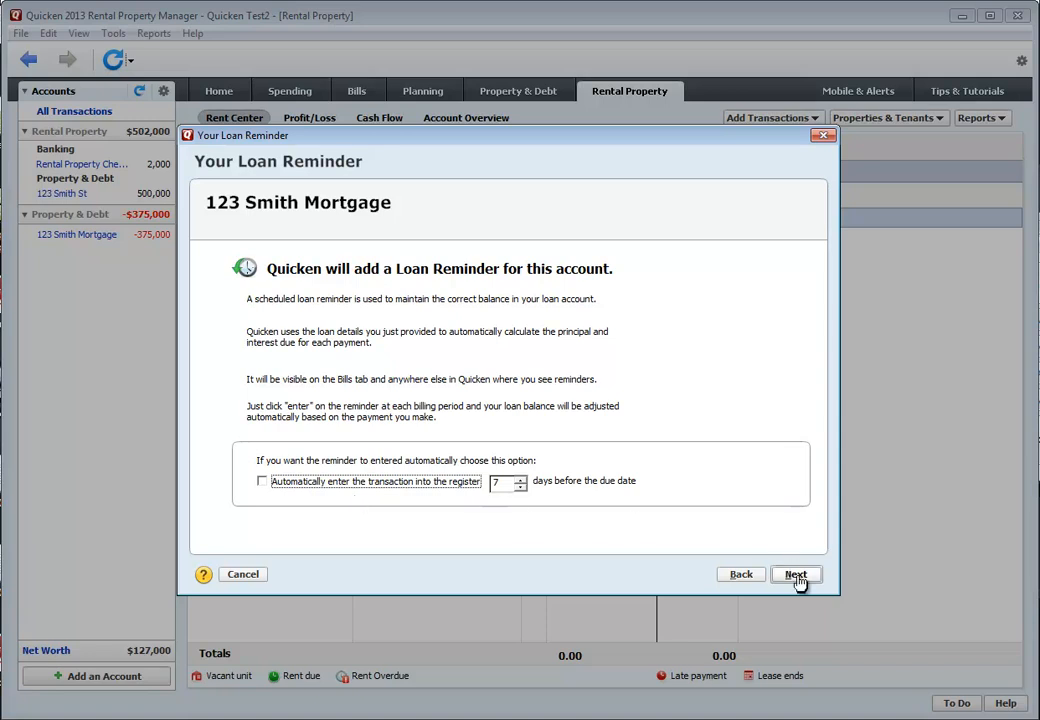
pyautogui.click(796, 574)
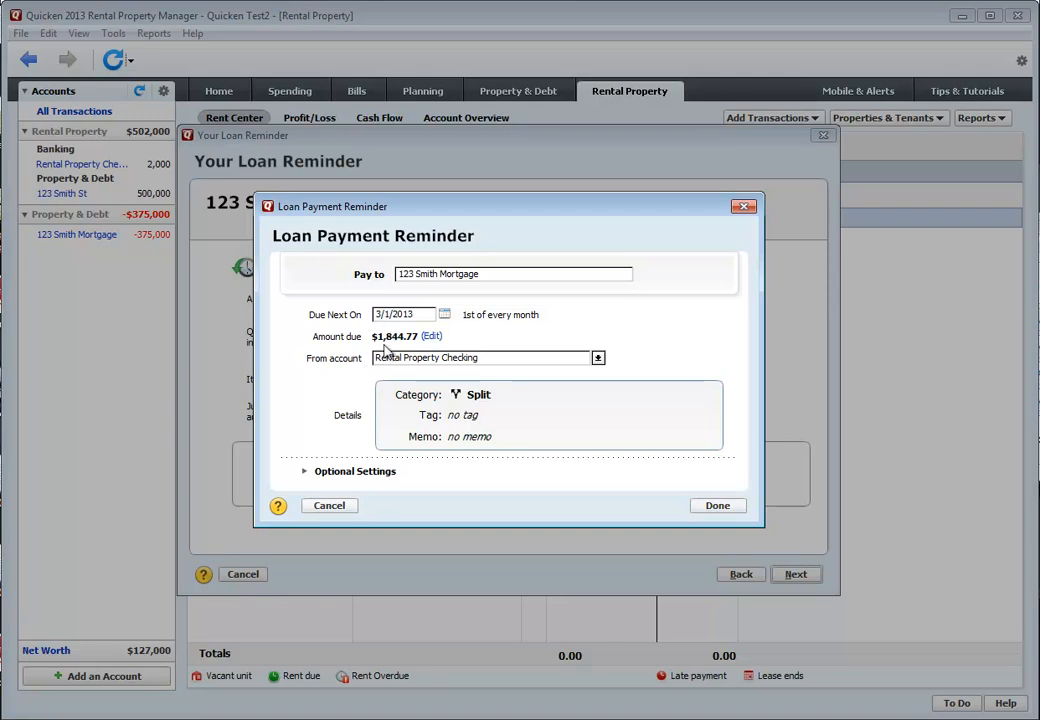
pyautogui.moveTo(404, 344)
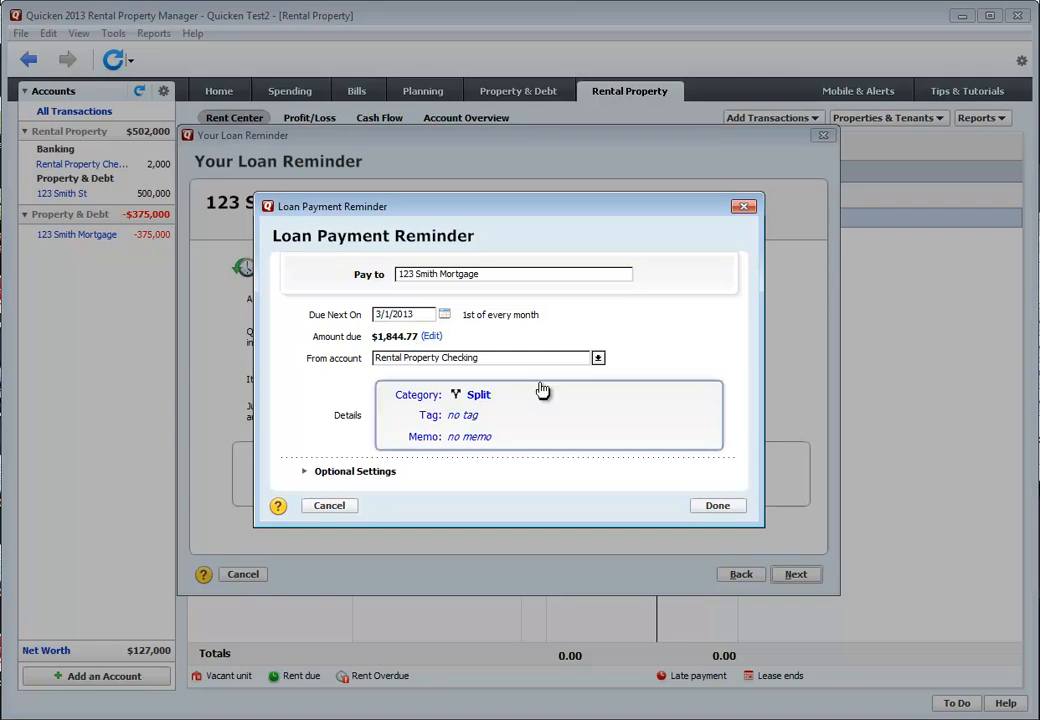
pyautogui.moveTo(488, 402)
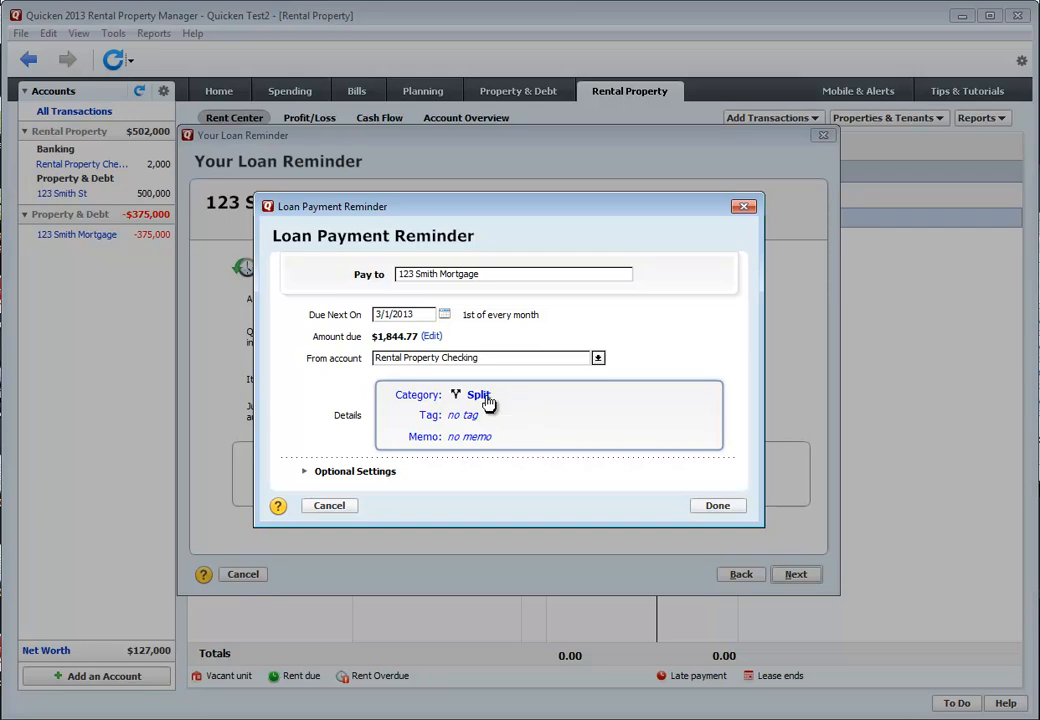
# - Bring up the reminder's category editor and its split detail lines
pyautogui.click(478, 394)
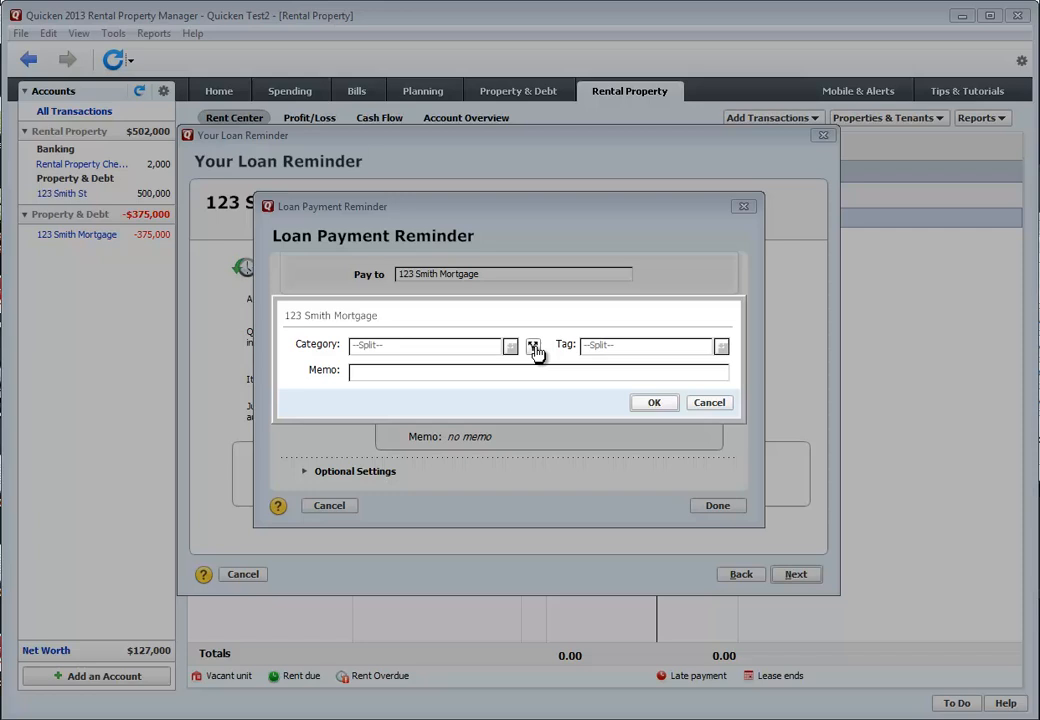
pyautogui.click(512, 344)
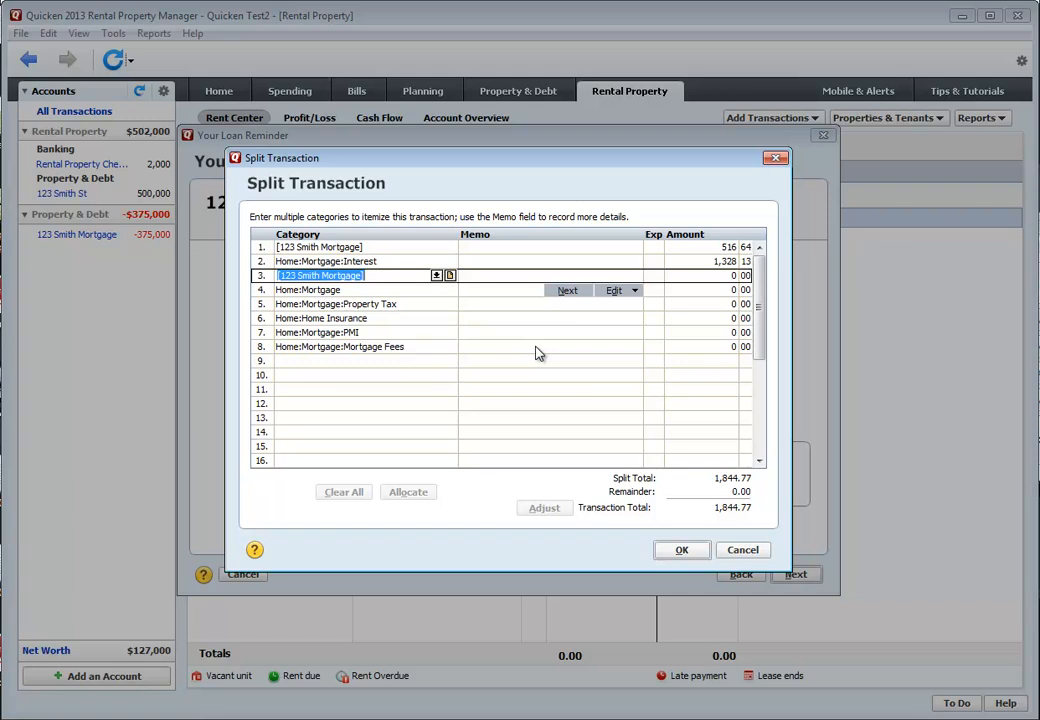
pyautogui.moveTo(658, 330)
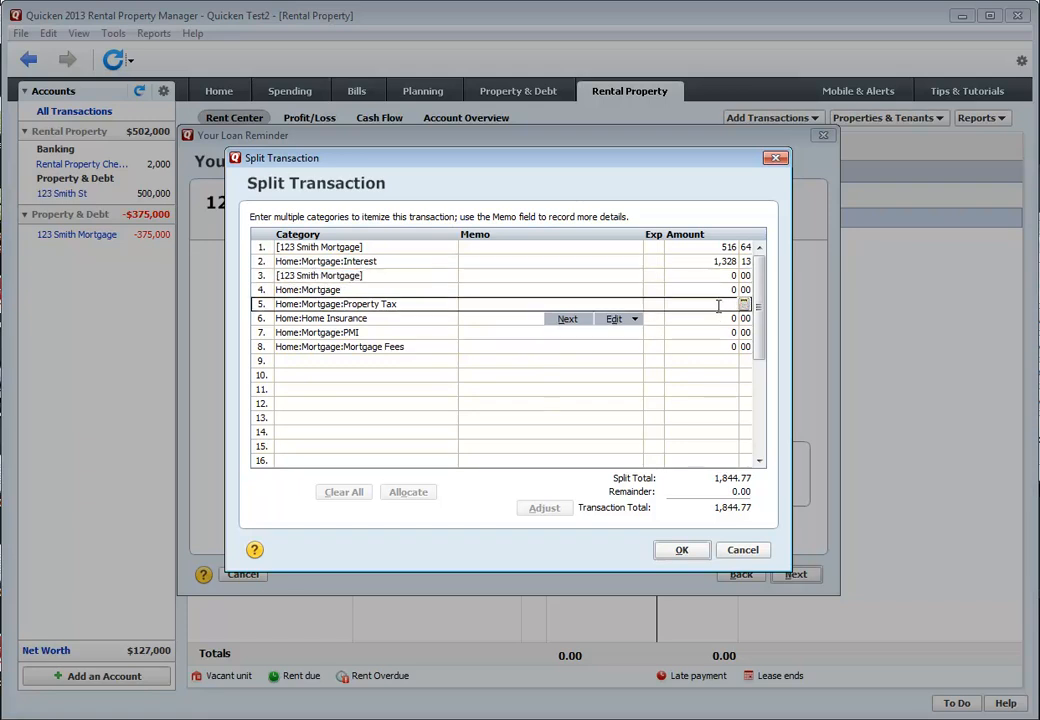
# - Enter split amounts of 253 property tax, 123 insurance and 80.00 PMI, then adjust the total
pyautogui.write('253 00')
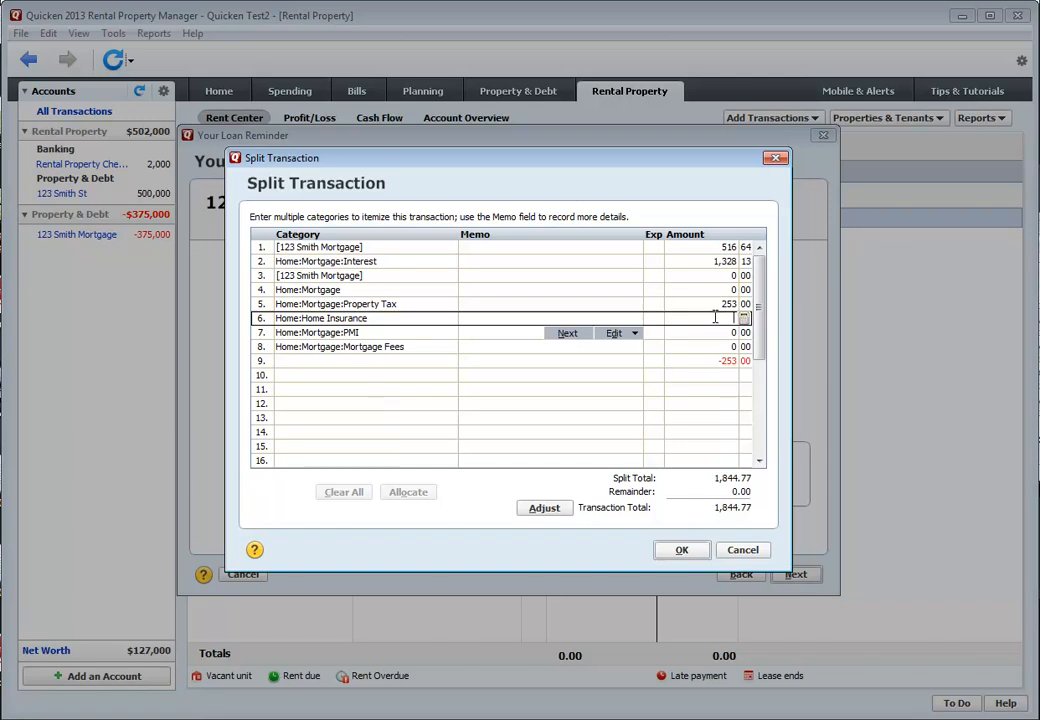
pyautogui.write('123')
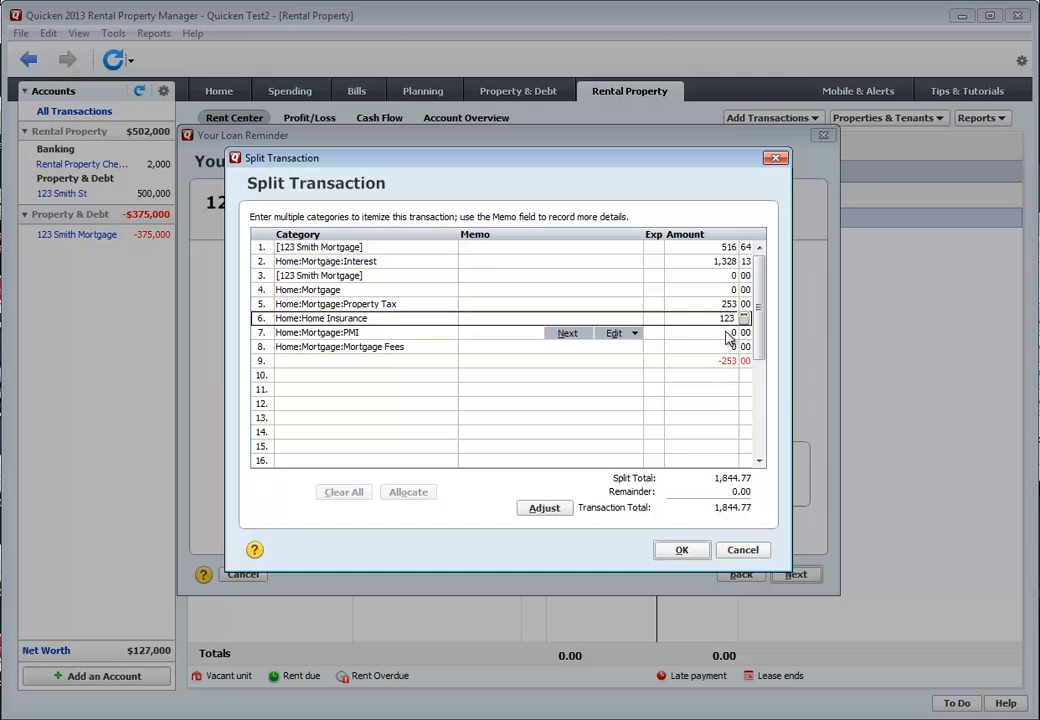
pyautogui.click(730, 332)
pyautogui.write('80')
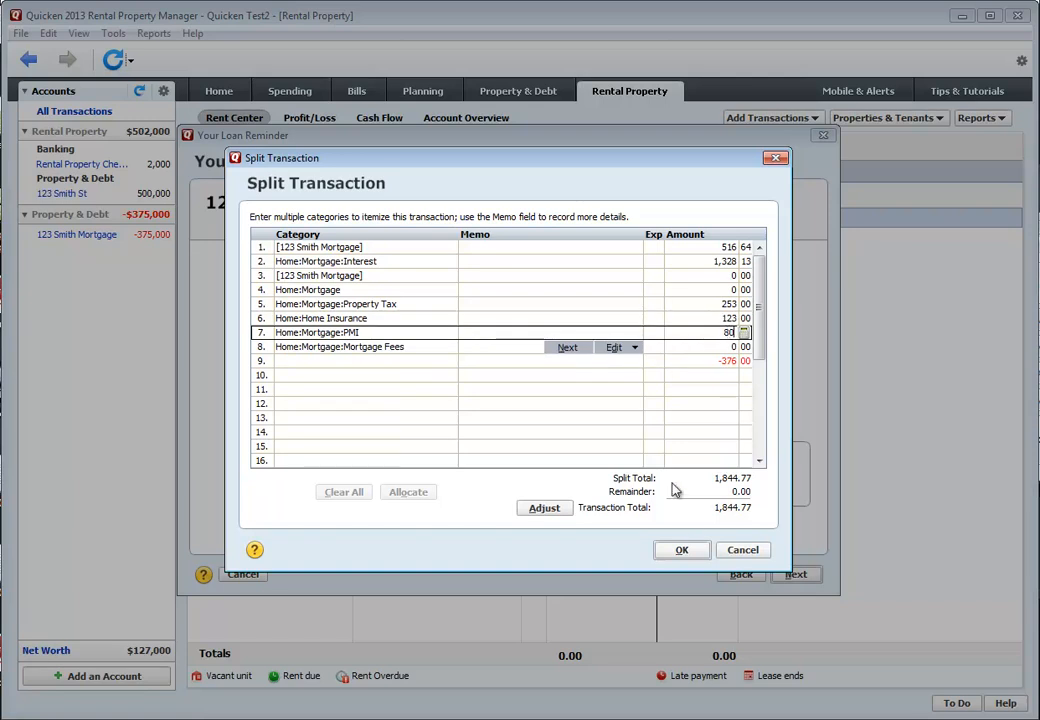
pyautogui.click(544, 508)
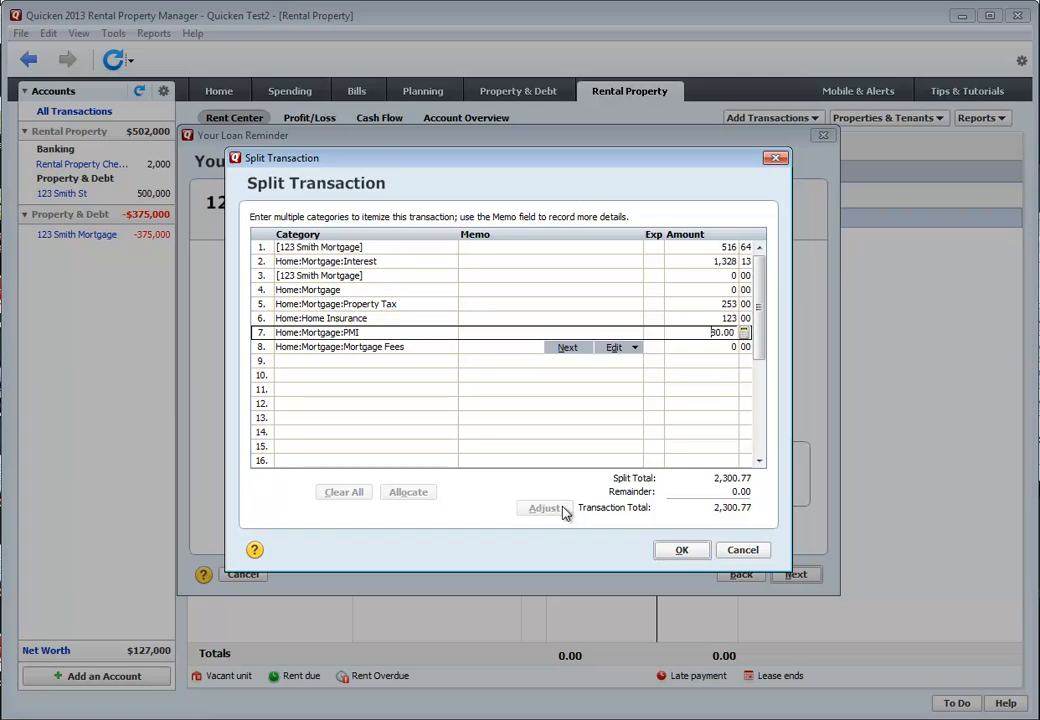
pyautogui.moveTo(738, 518)
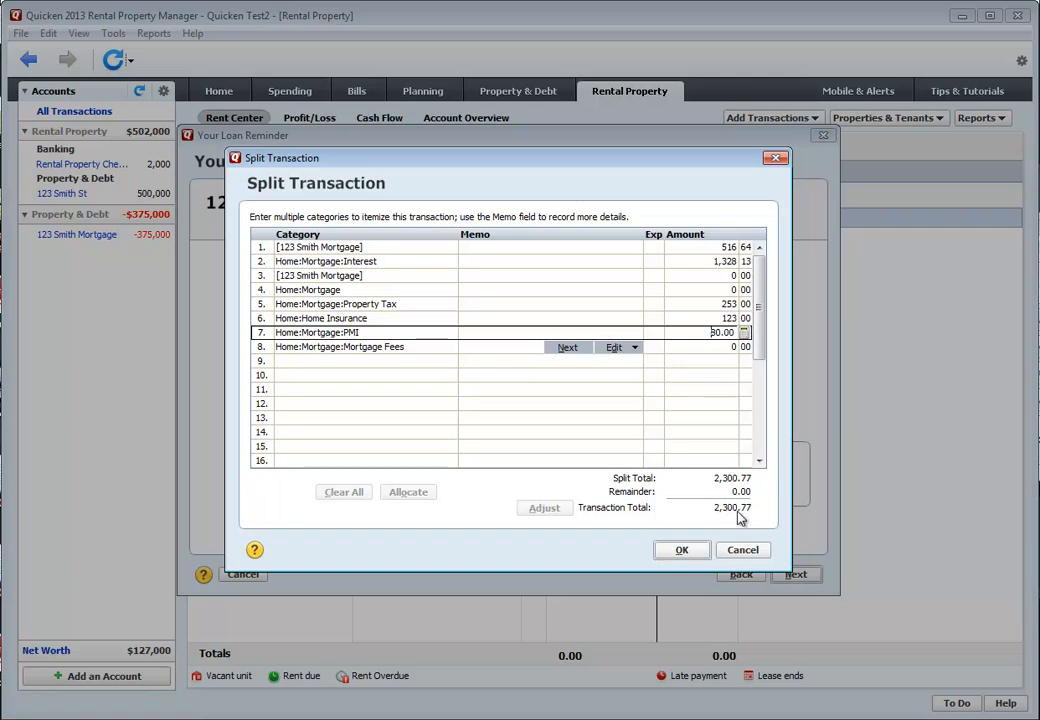
pyautogui.write('80.00')
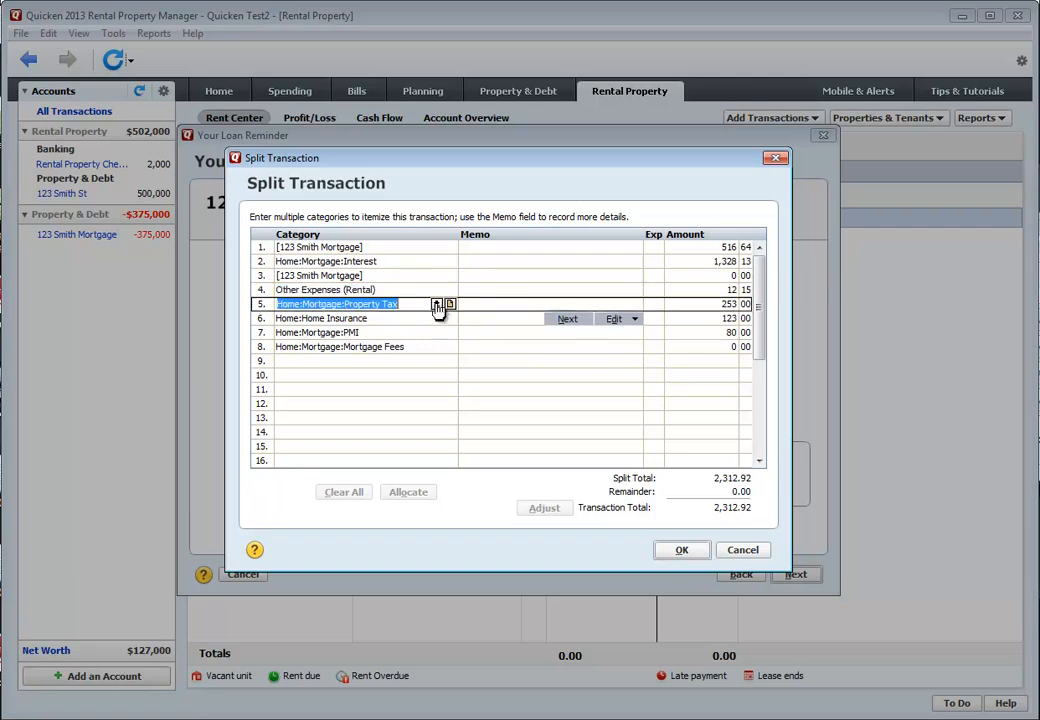
# - Recategorize the tax line as Taxes (Rental) and the insurance line as Rental Insurance (Rental)
pyautogui.click(436, 304)
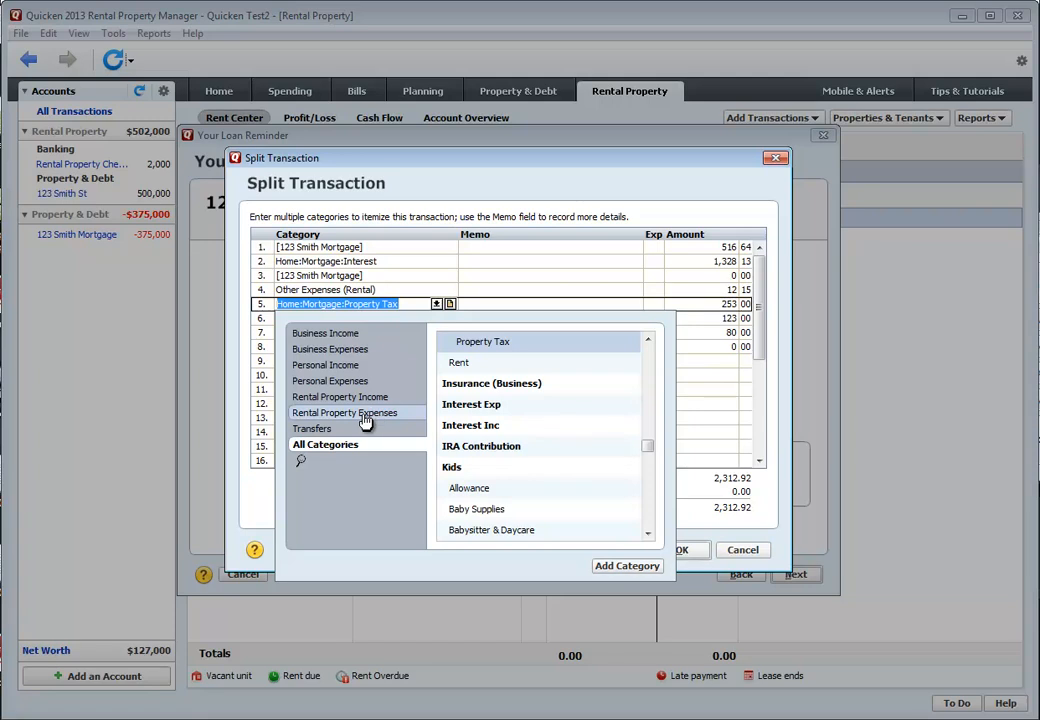
pyautogui.click(344, 412)
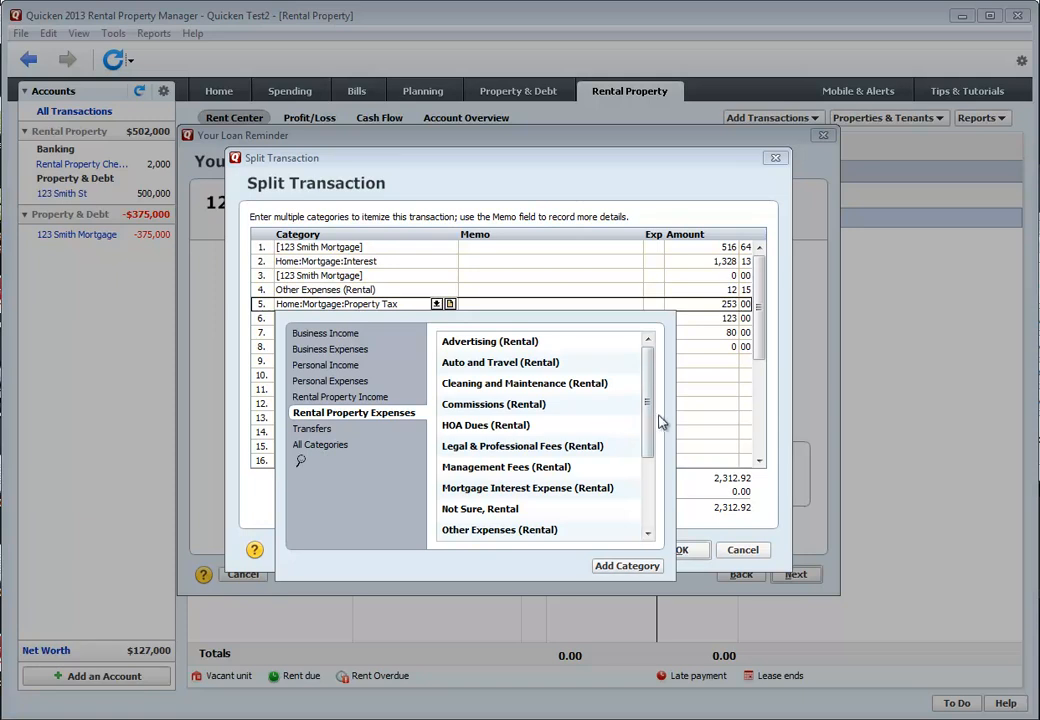
pyautogui.scroll(-3)
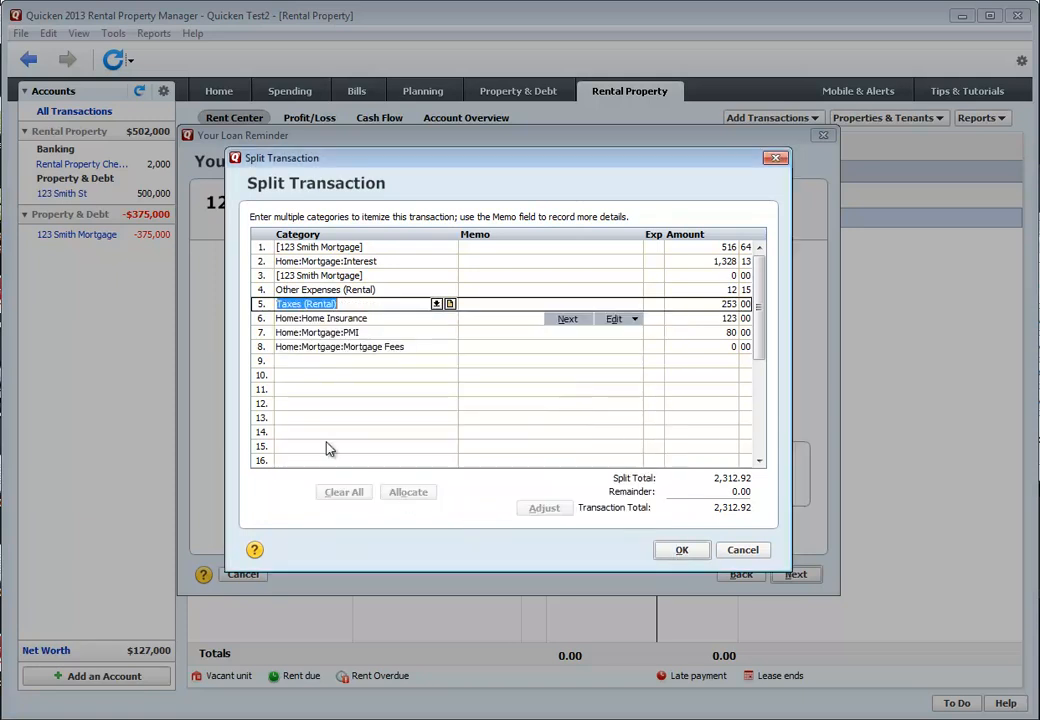
pyautogui.click(320, 318)
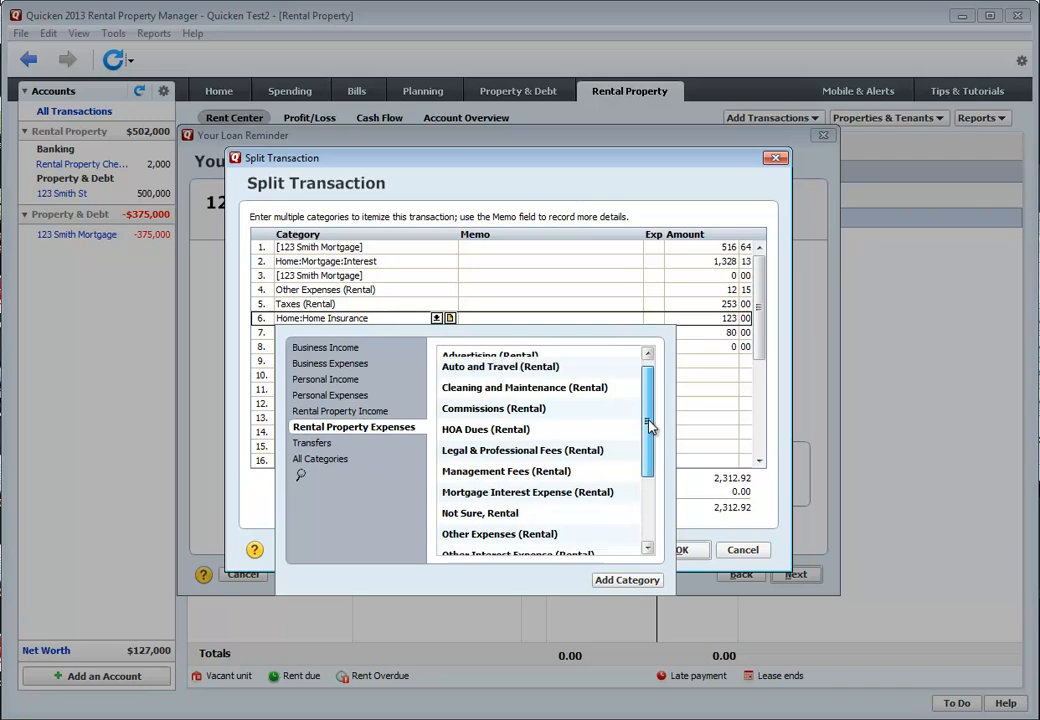
pyautogui.scroll(-3)
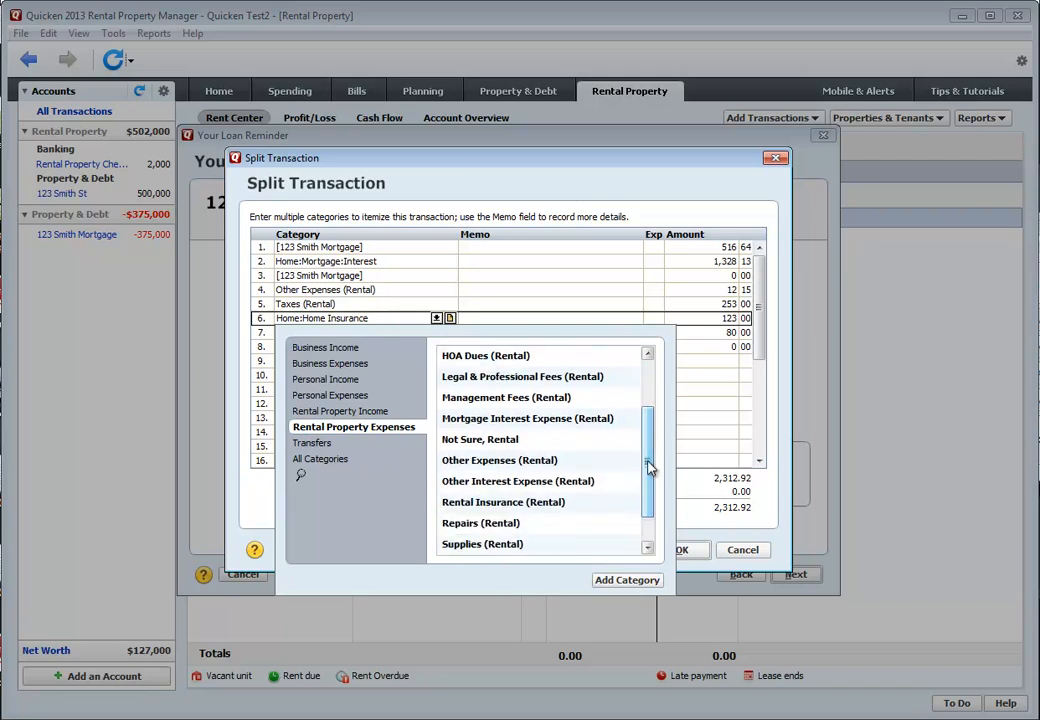
pyautogui.click(504, 500)
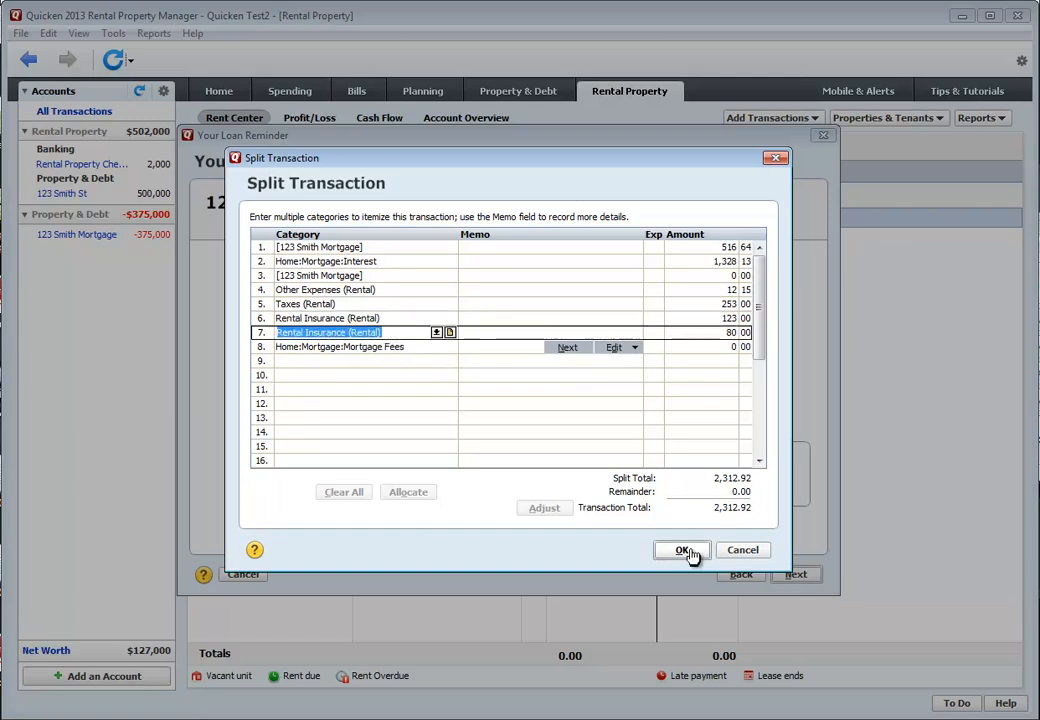
# - Accept the split and categories and save the $2,312.92 payment reminder
pyautogui.click(682, 550)
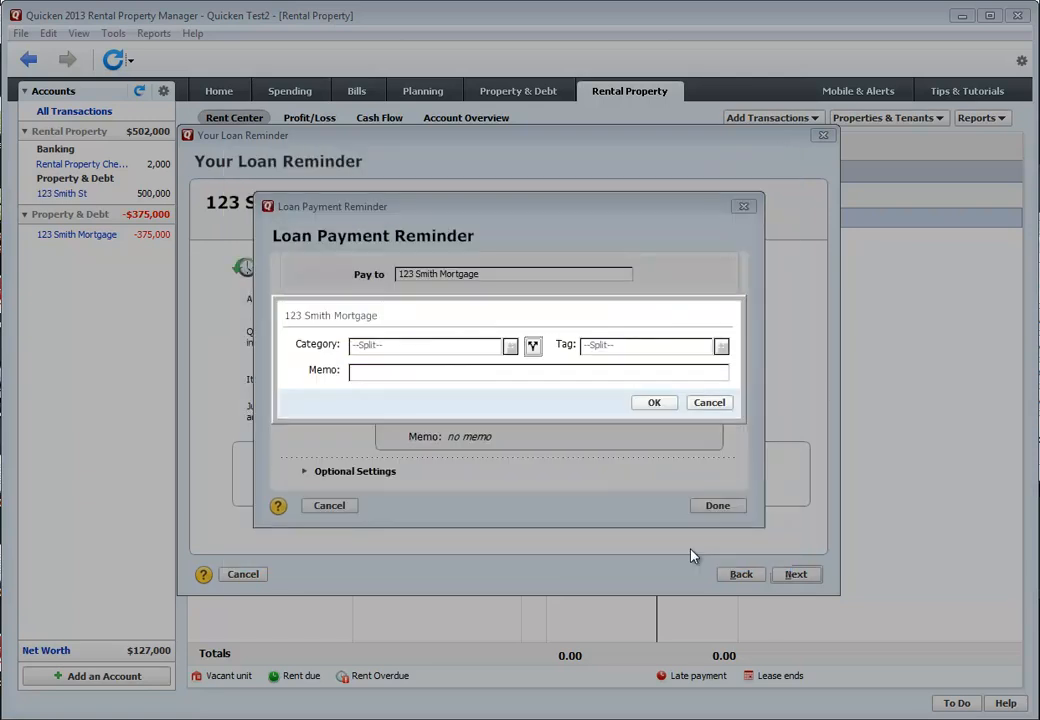
pyautogui.click(654, 402)
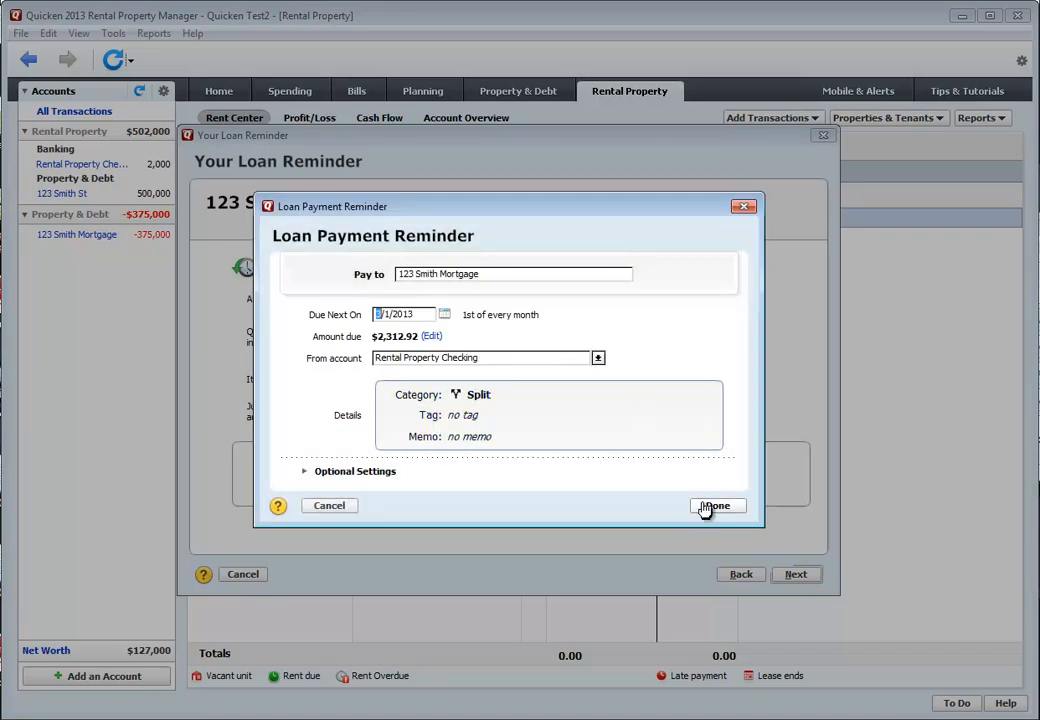
pyautogui.click(716, 504)
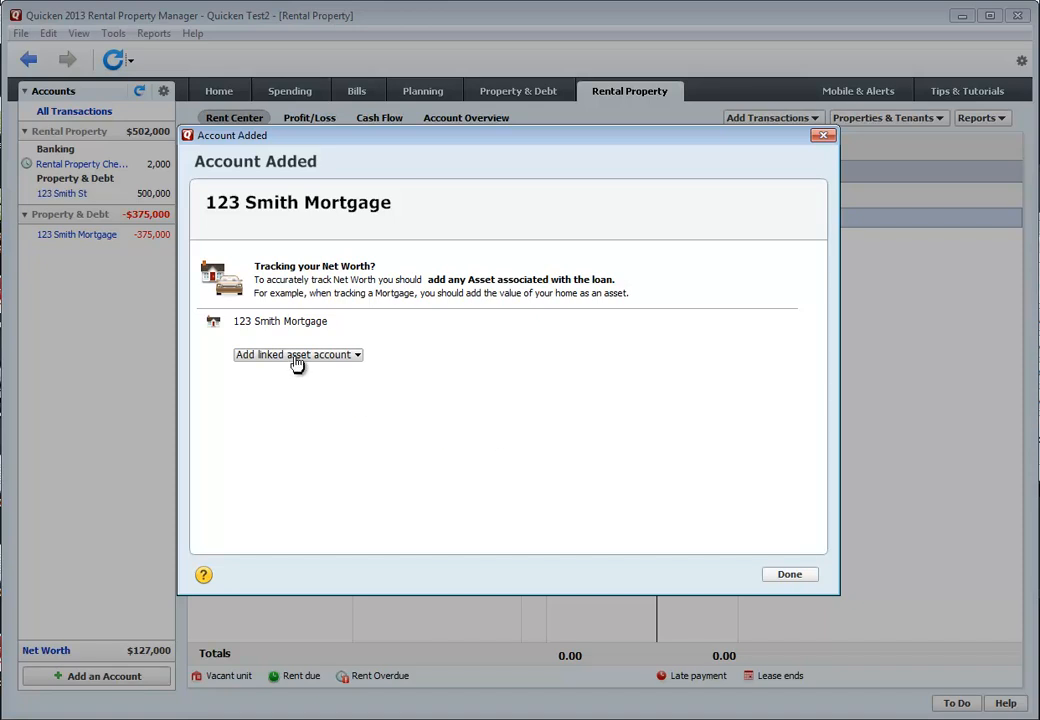
# - Link the mortgage to the existing 123 Smith St asset and finish the summary
pyautogui.click(296, 354)
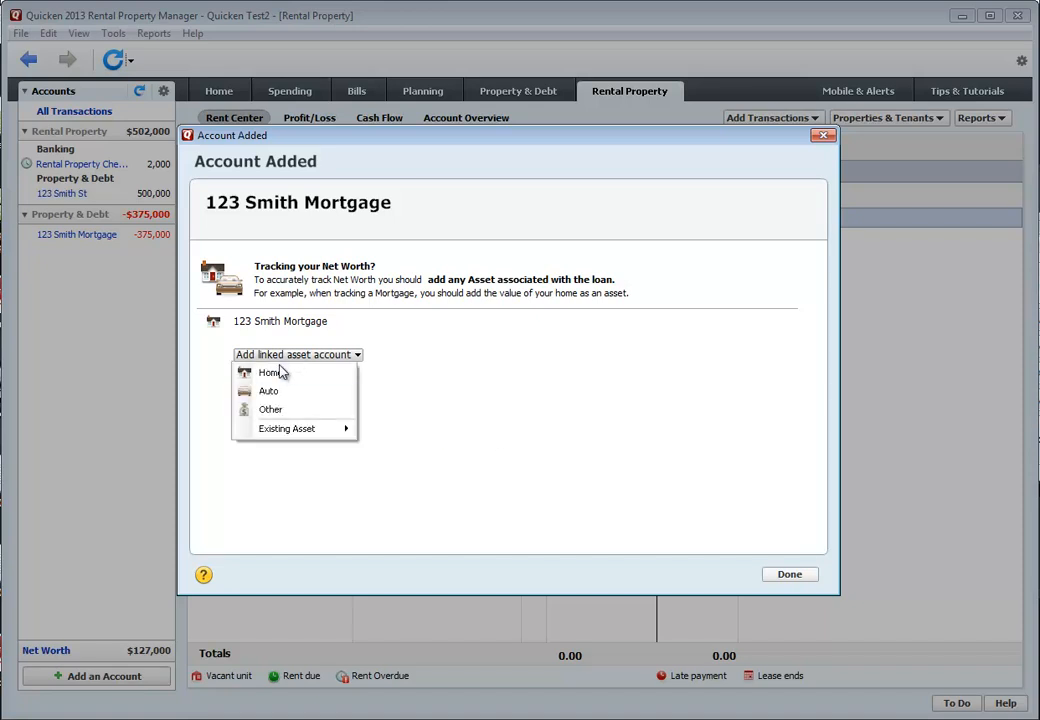
pyautogui.moveTo(288, 428)
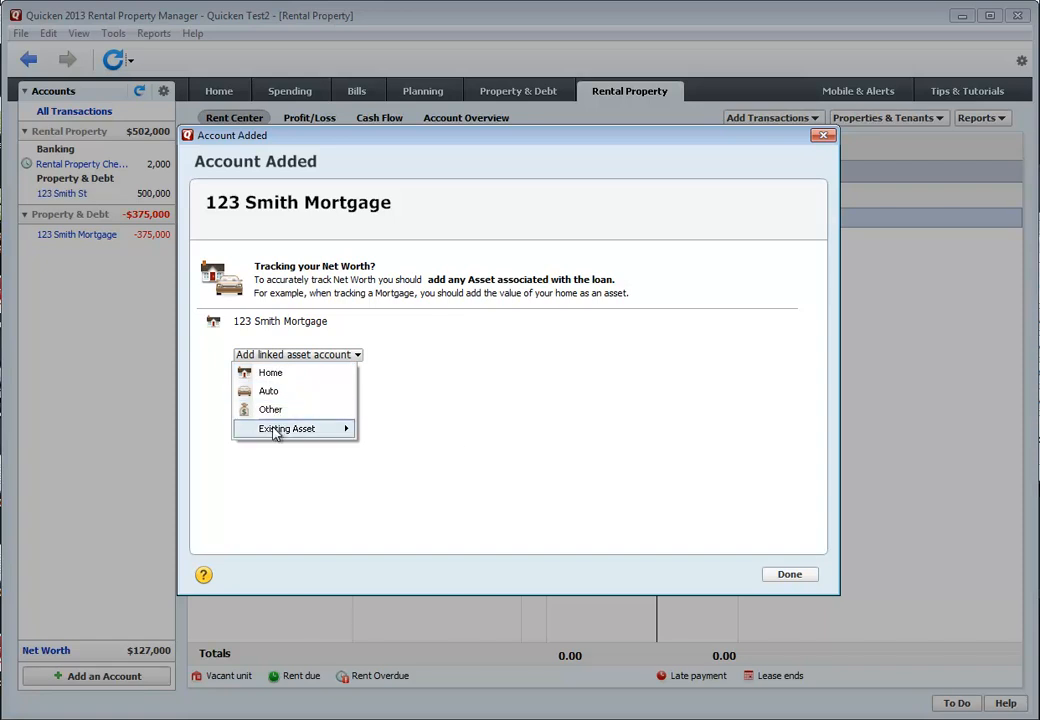
pyautogui.moveTo(288, 428)
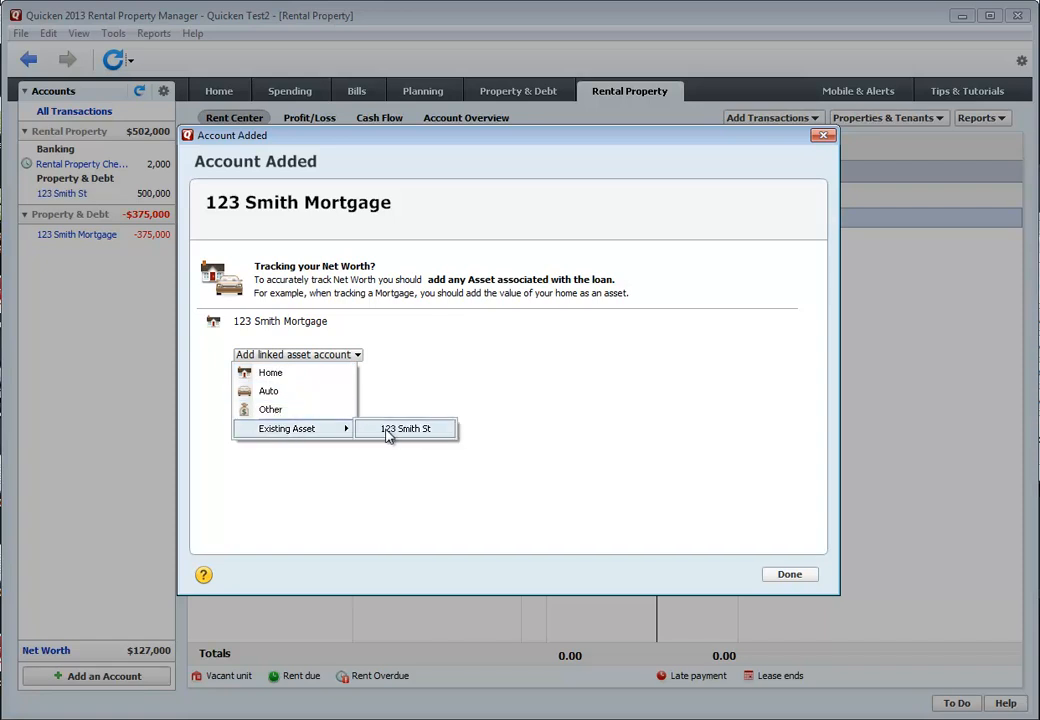
pyautogui.click(404, 428)
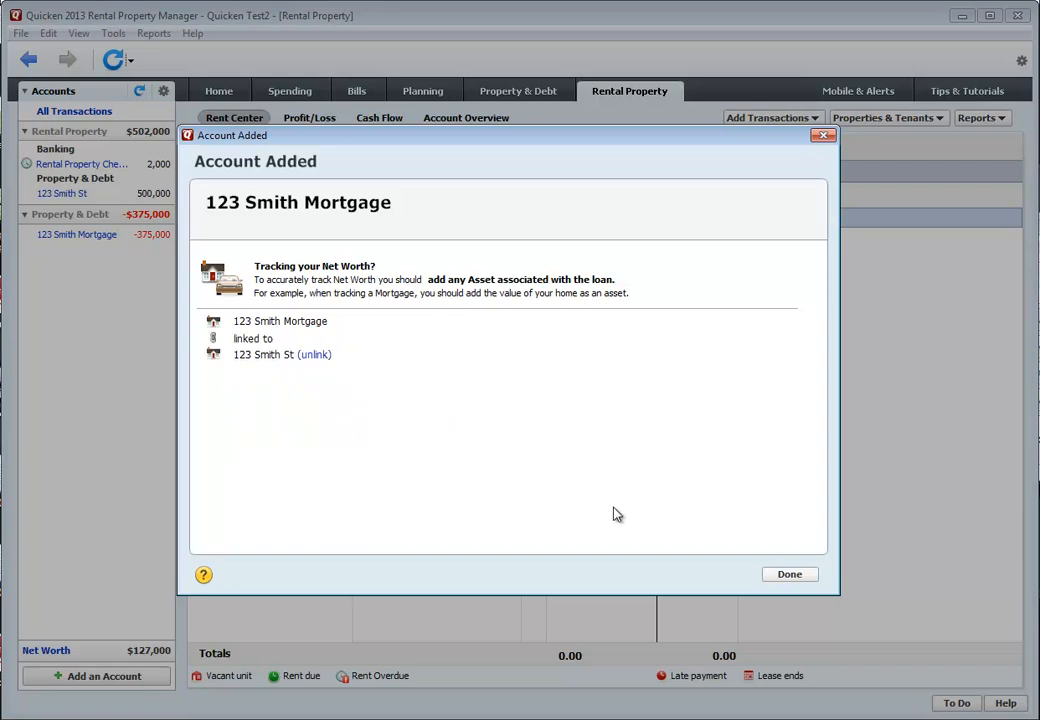
pyautogui.click(788, 572)
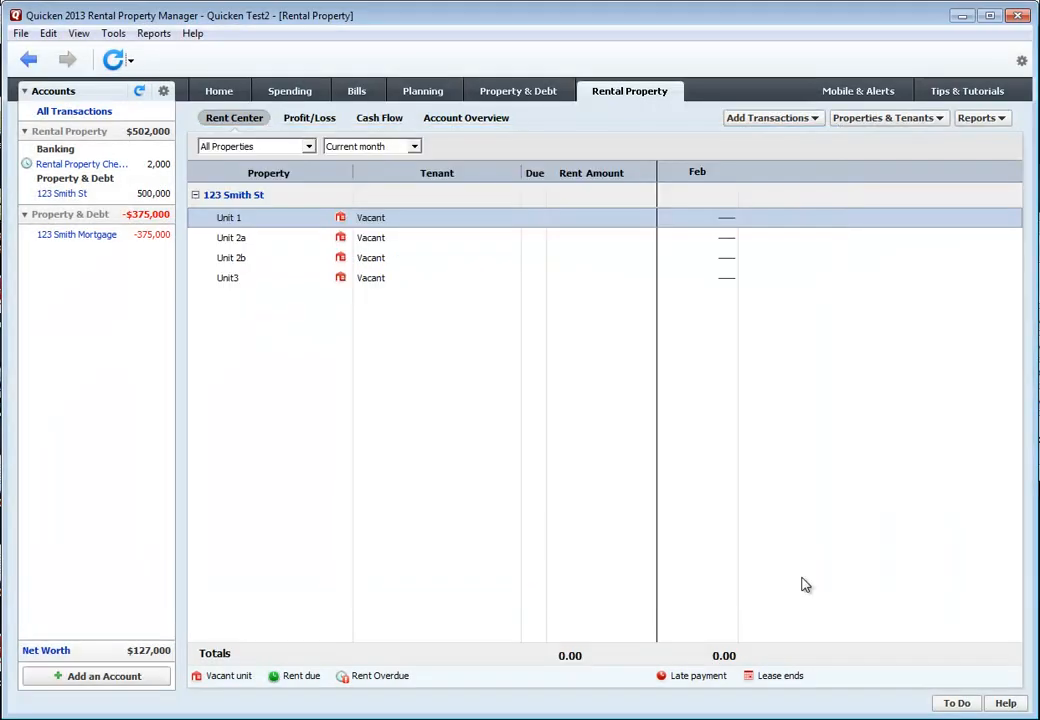
pyautogui.moveTo(238, 374)
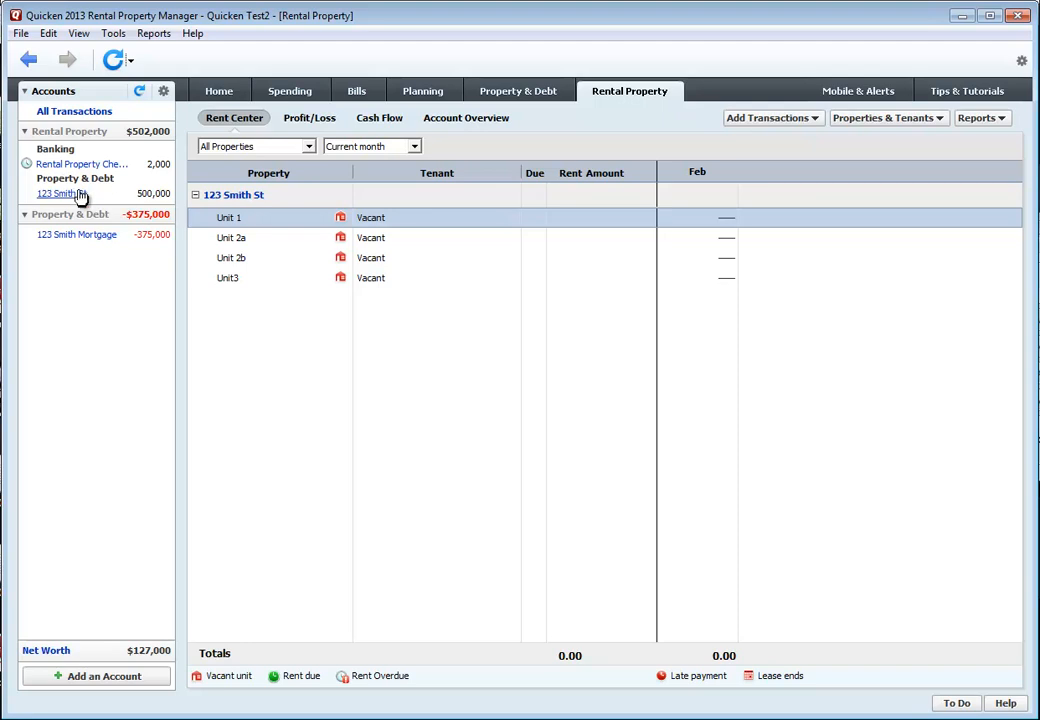
pyautogui.moveTo(154, 200)
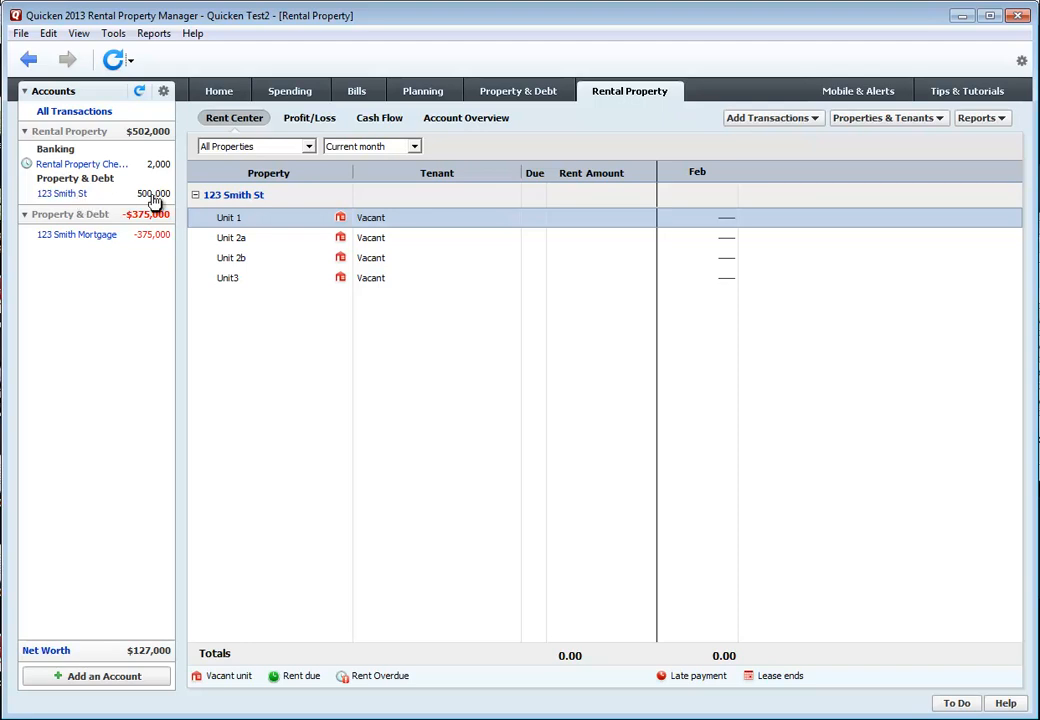
pyautogui.moveTo(160, 240)
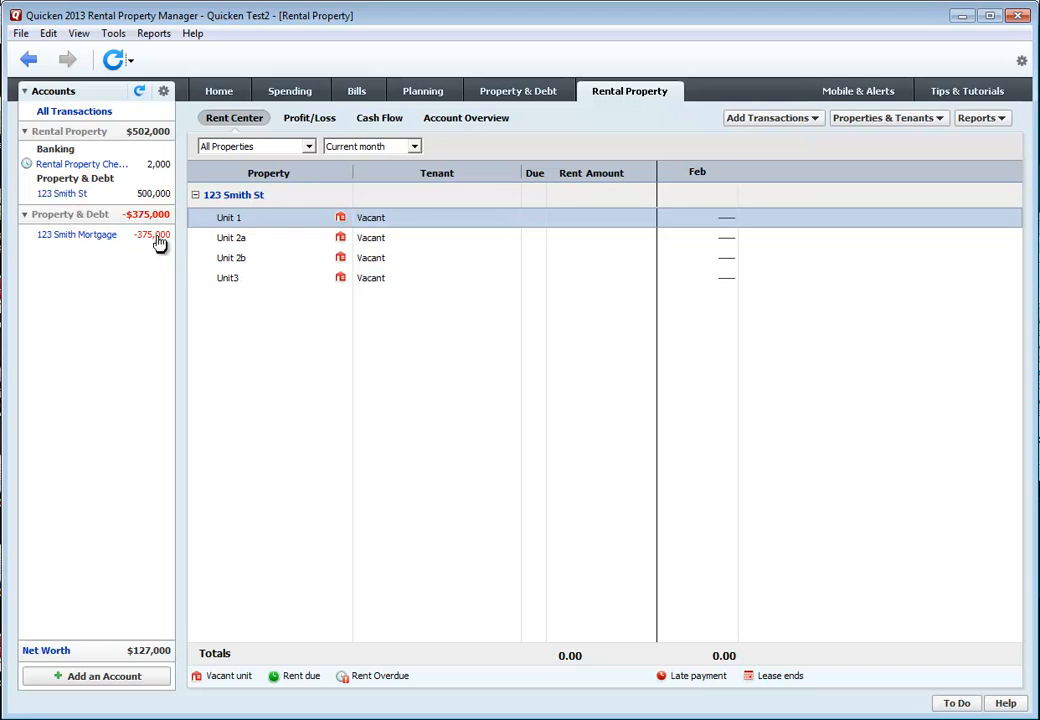
pyautogui.moveTo(152, 244)
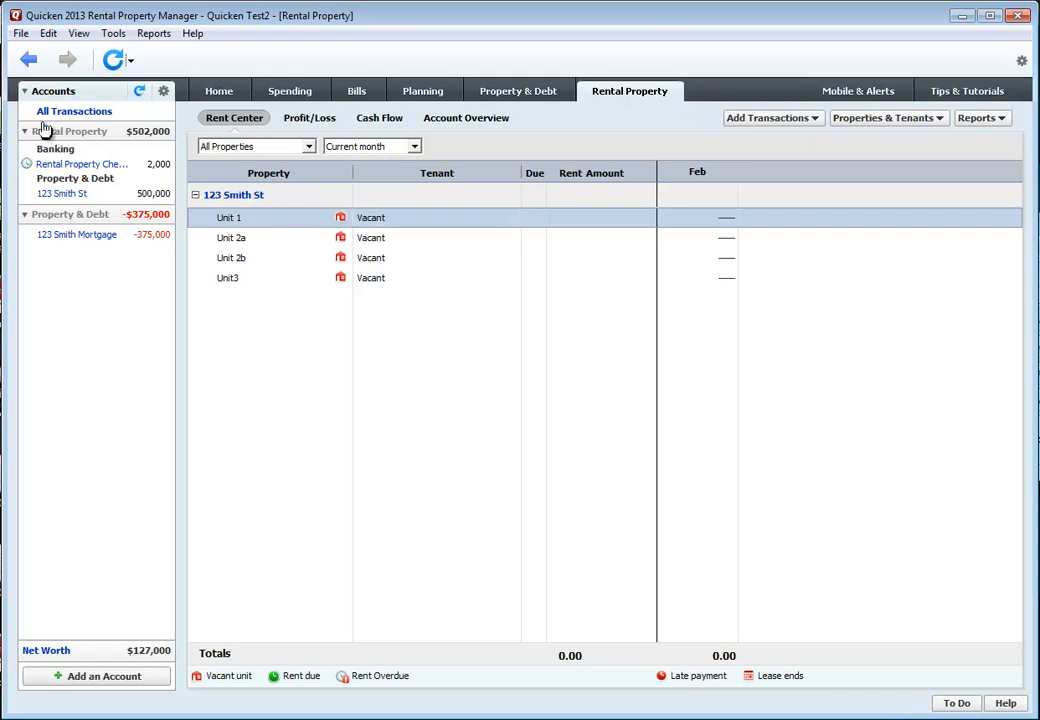
pyautogui.moveTo(76, 234)
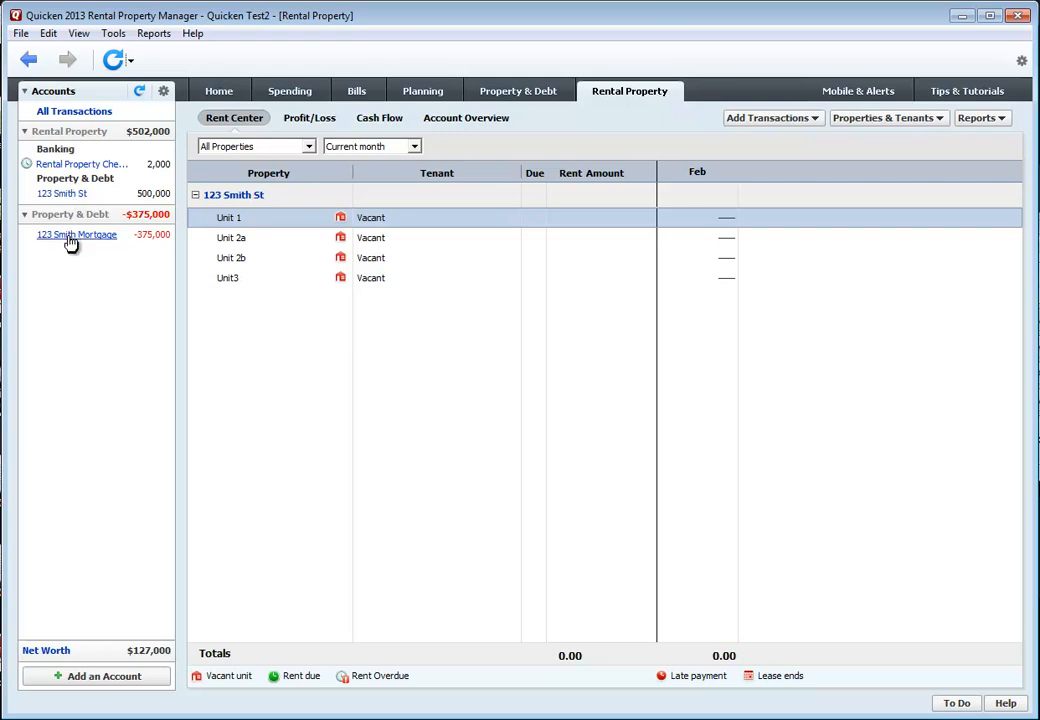
# - Edit 123 Smith Mortgage's display options to set Account Intent to Rental Property
pyautogui.rightClick(76, 234)
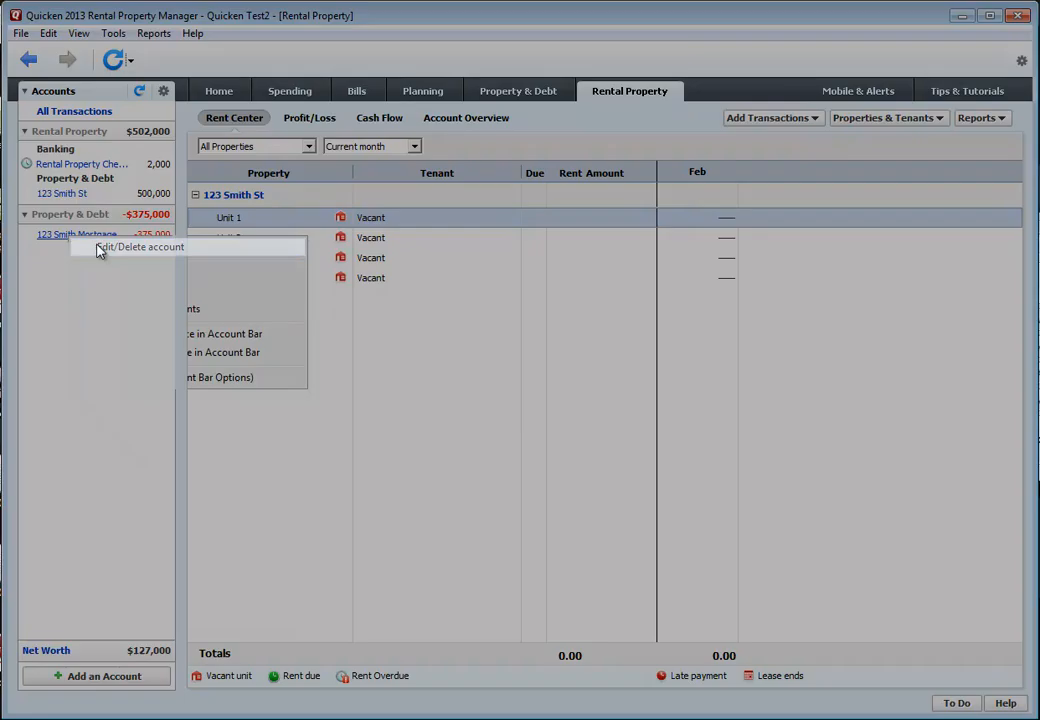
pyautogui.click(140, 248)
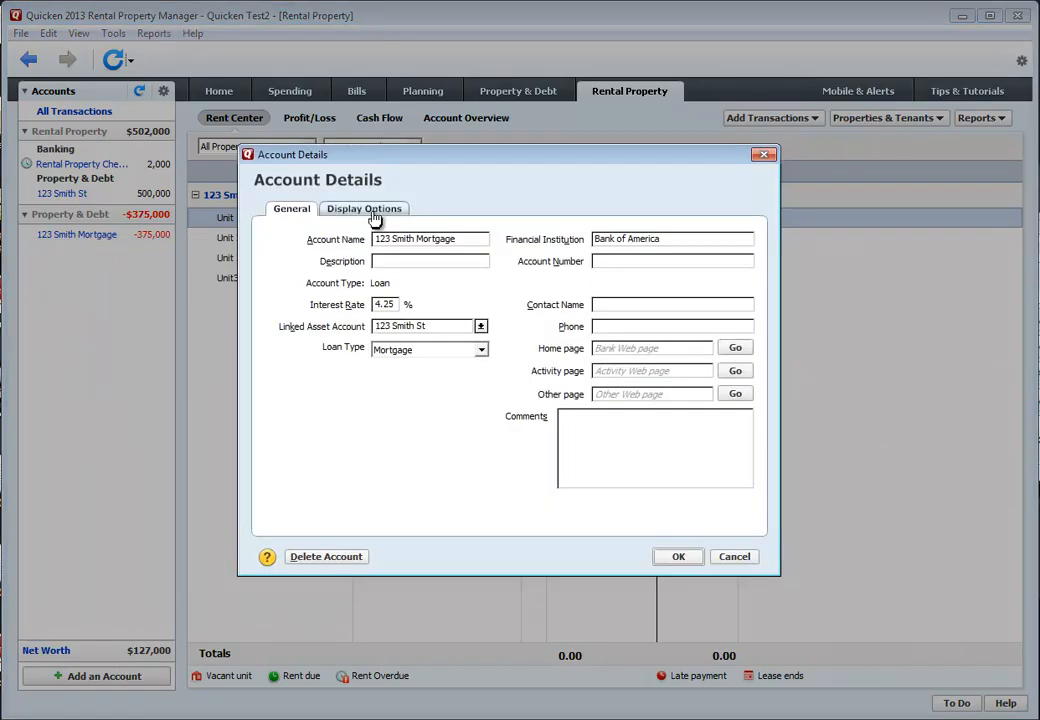
pyautogui.click(364, 208)
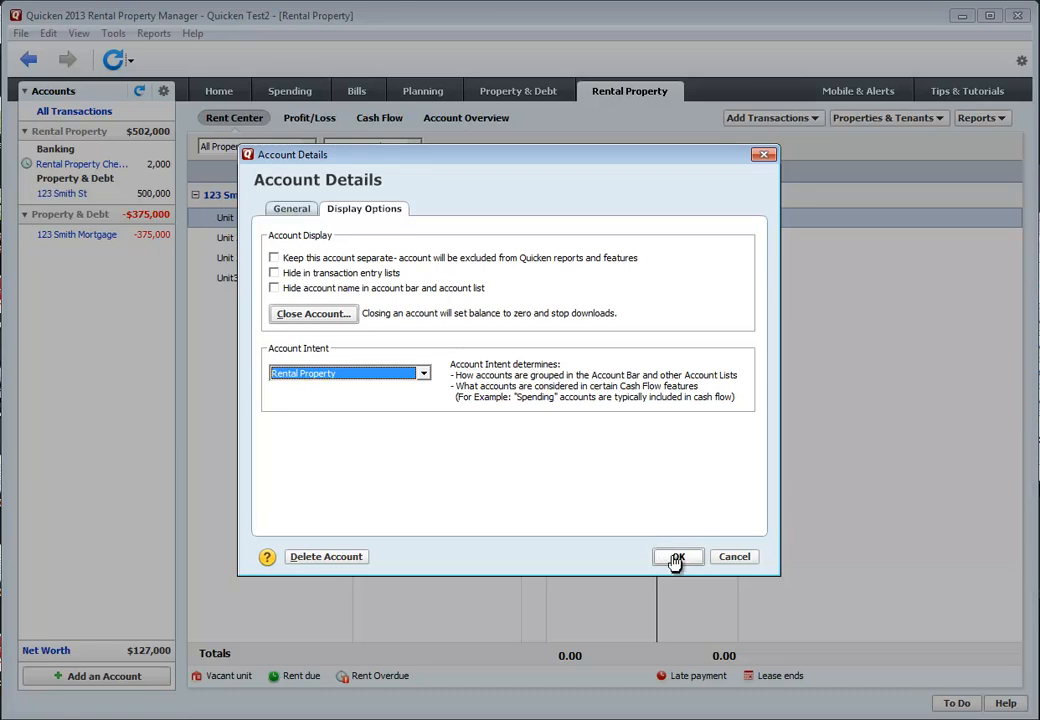
pyautogui.click(676, 556)
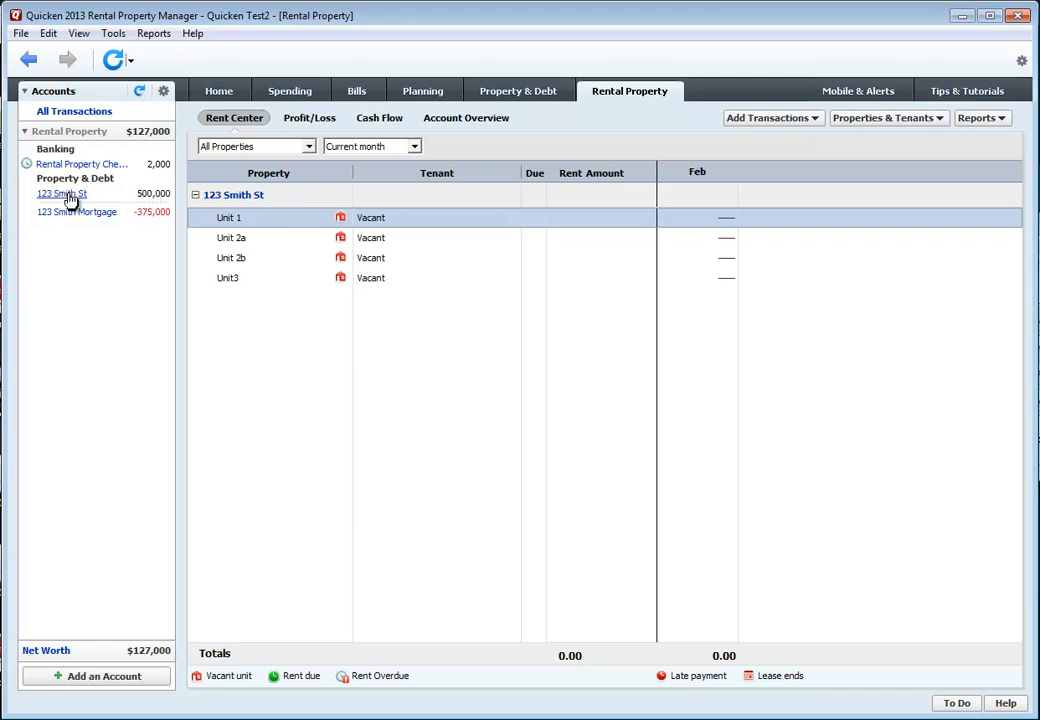
pyautogui.moveTo(64, 218)
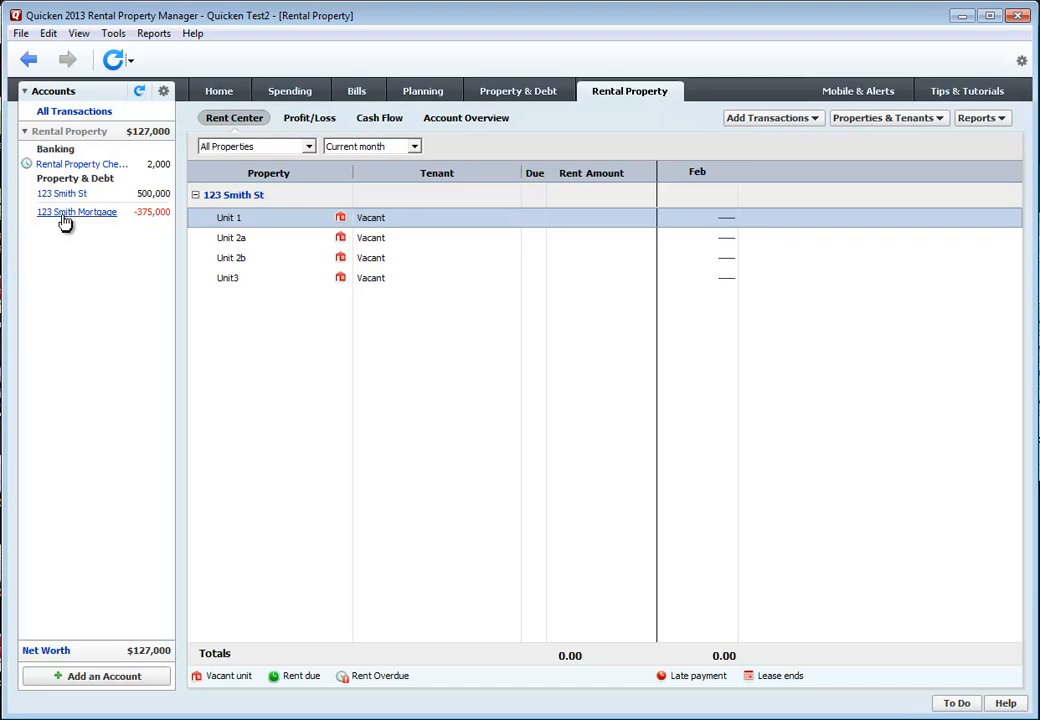
pyautogui.moveTo(104, 218)
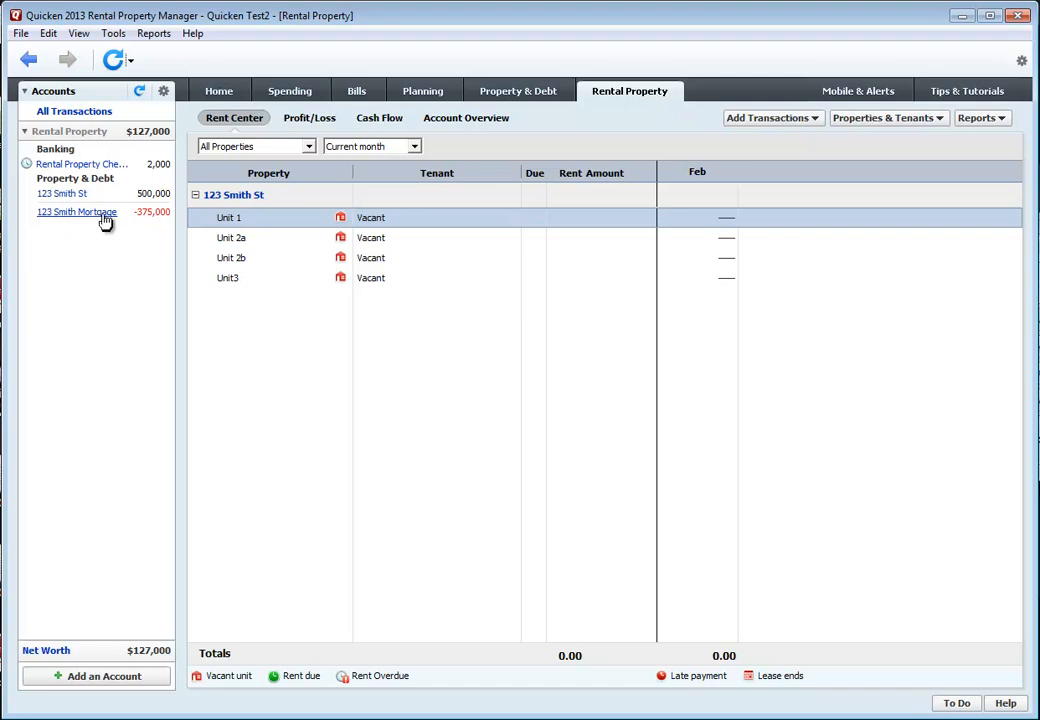
pyautogui.moveTo(118, 636)
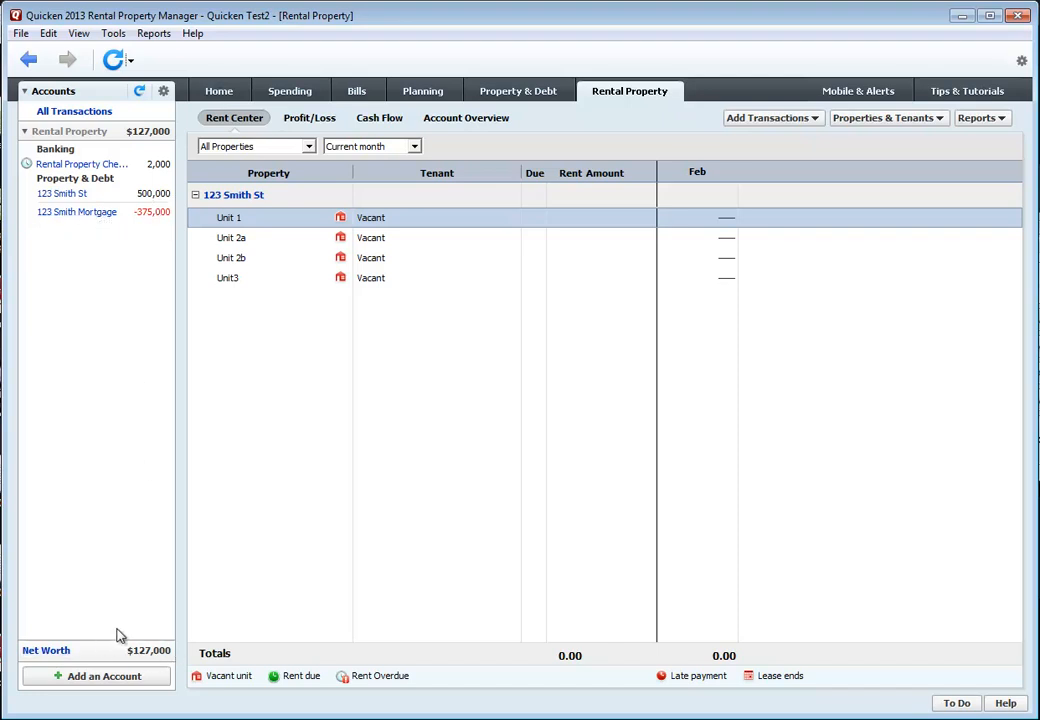
pyautogui.moveTo(152, 640)
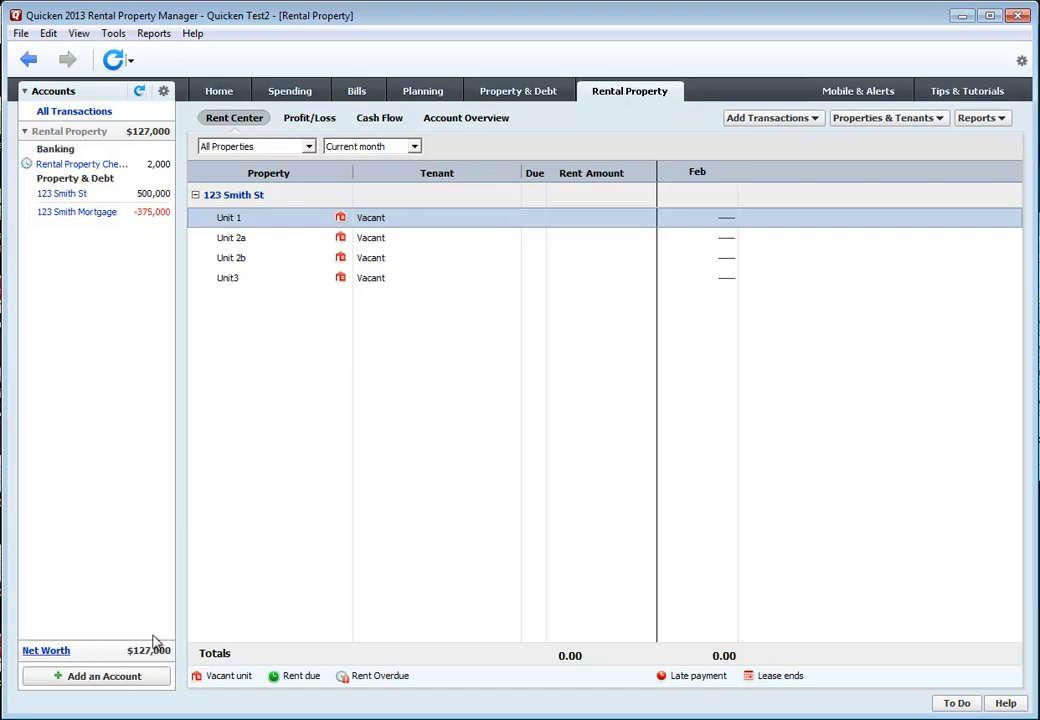
pyautogui.moveTo(146, 660)
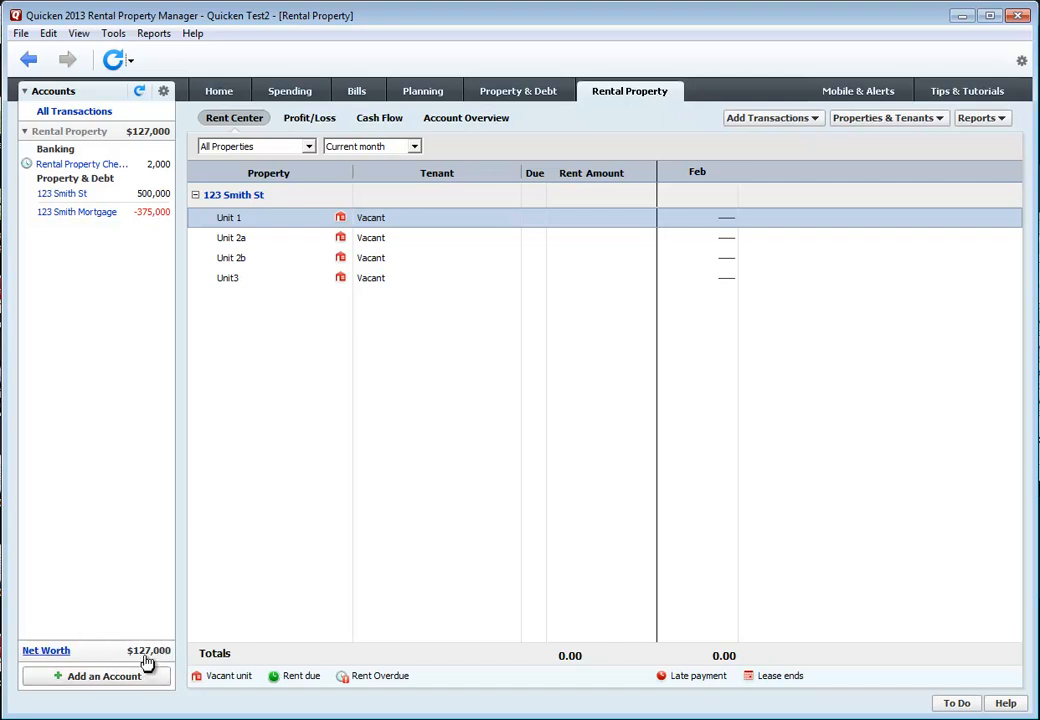
pyautogui.moveTo(156, 204)
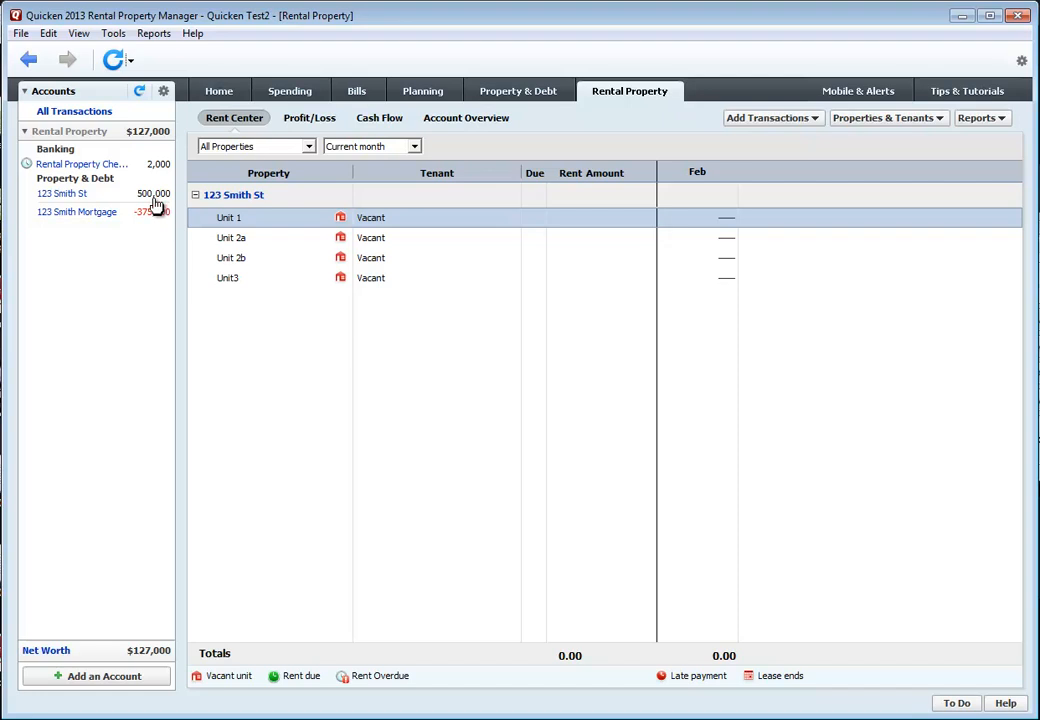
pyautogui.moveTo(156, 176)
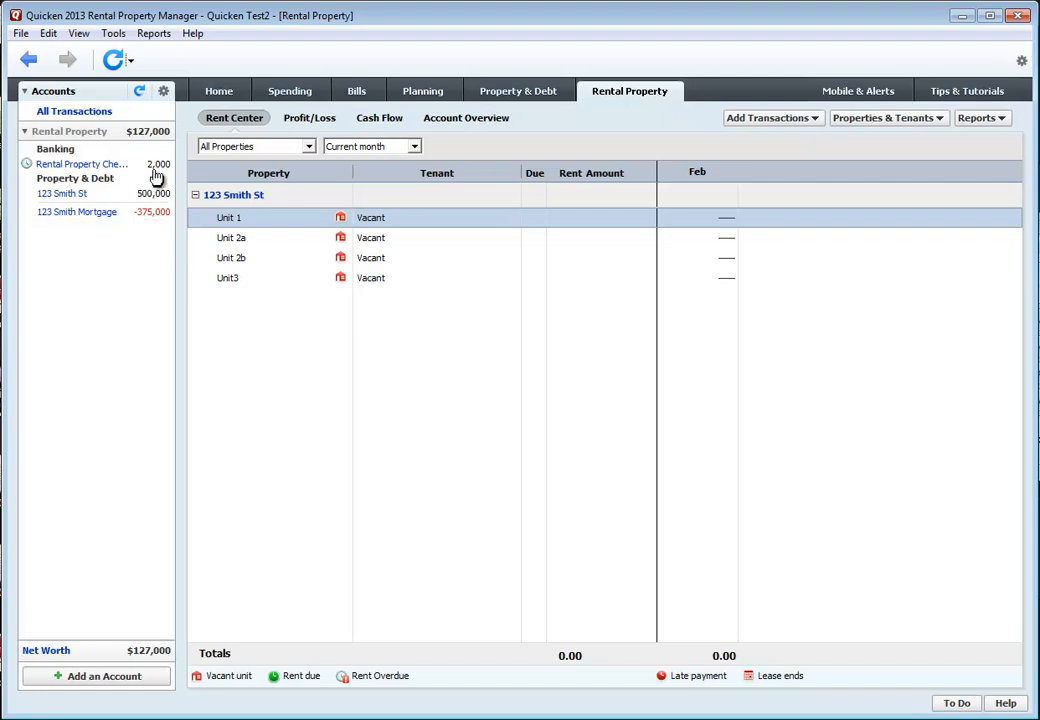
pyautogui.moveTo(152, 376)
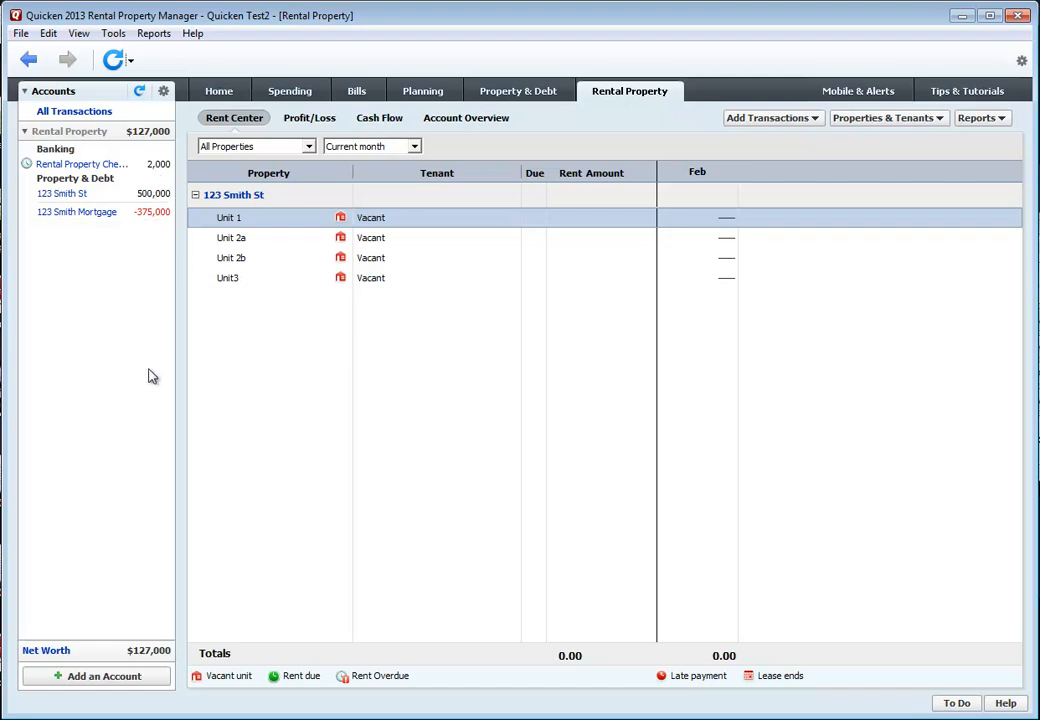
pyautogui.moveTo(208, 458)
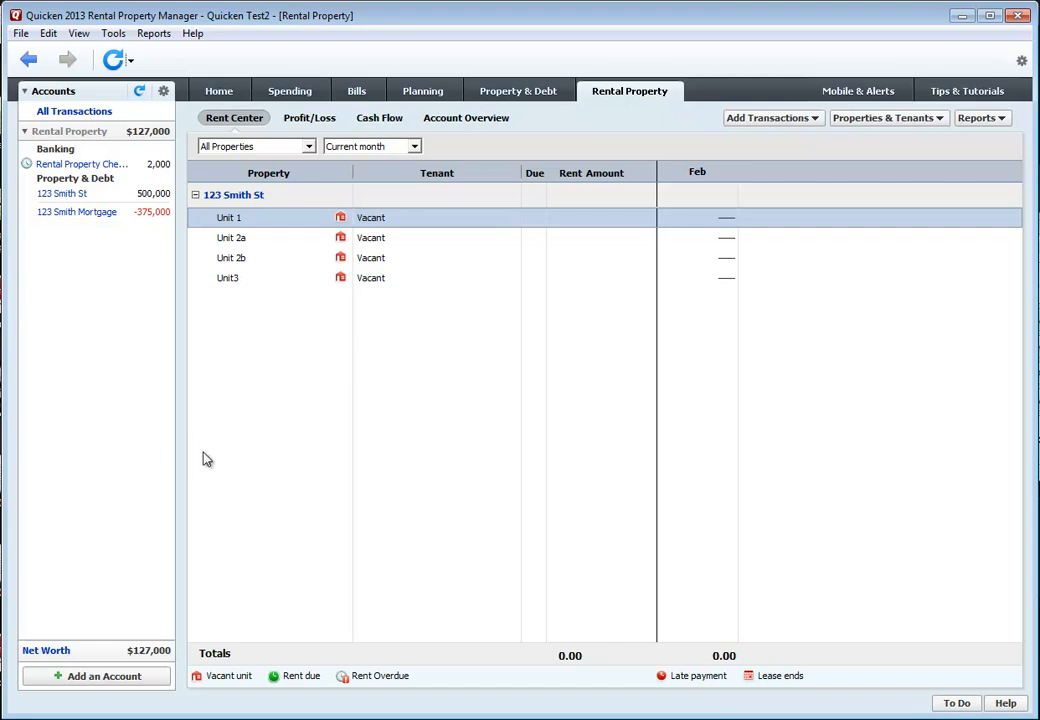
pyautogui.moveTo(696, 252)
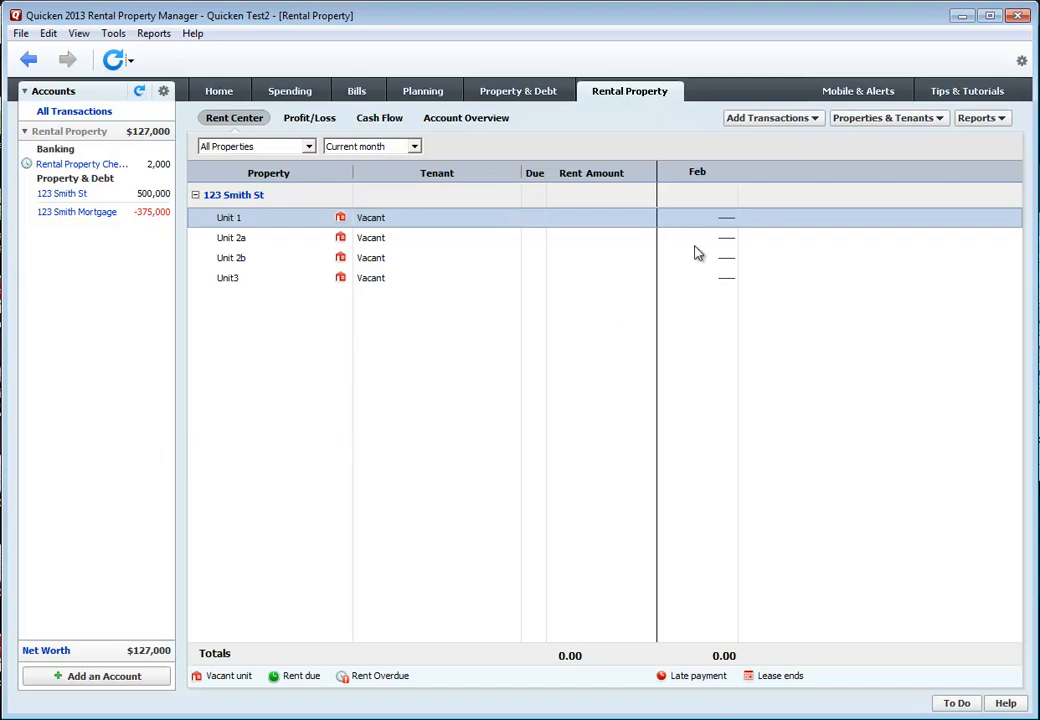